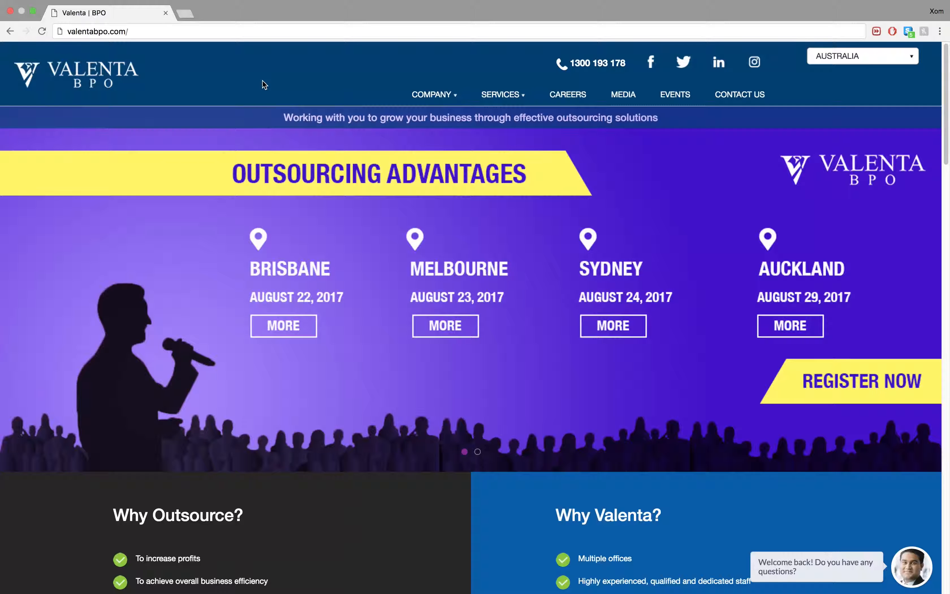
mouse_move(315, 82)
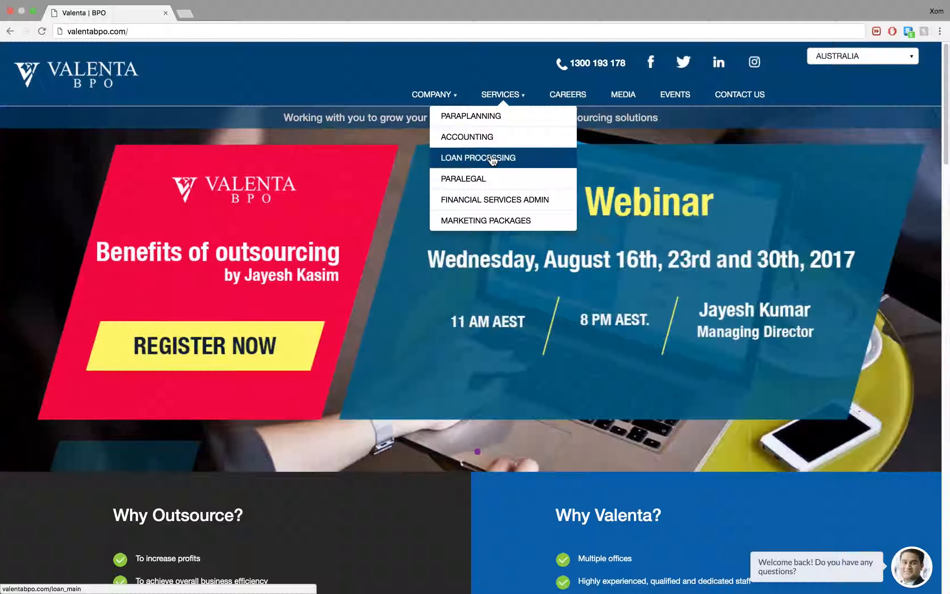
Step: Go from the Loan Processing service page into the broker loan portal as a new broker
left_click(478, 157)
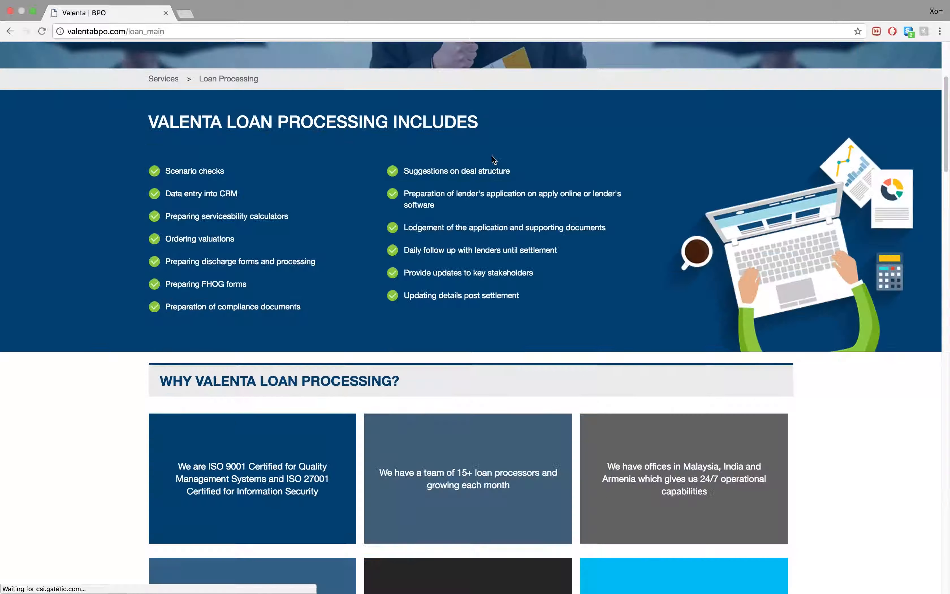
scroll("down", 3)
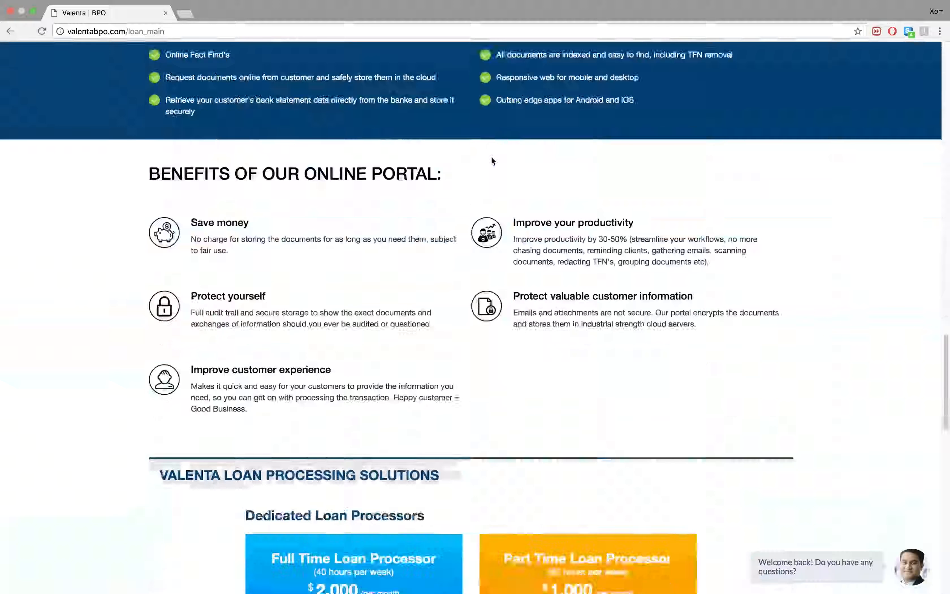
scroll("down", 3)
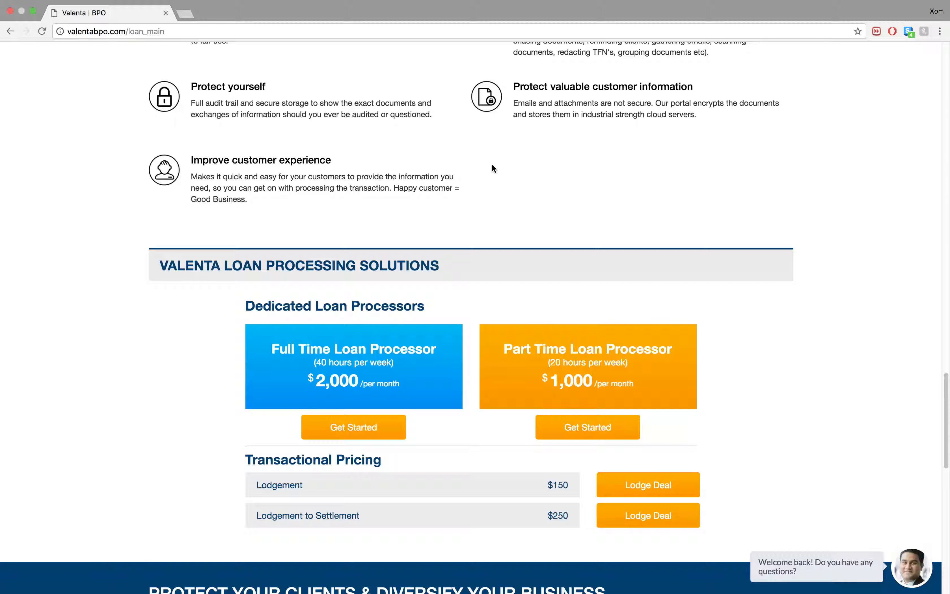
mouse_move(472, 426)
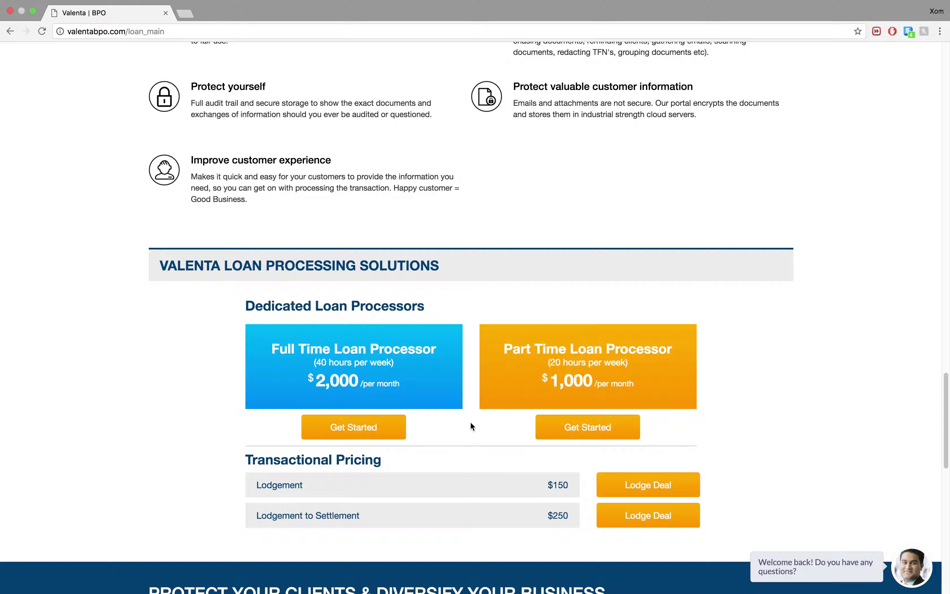
mouse_move(613, 484)
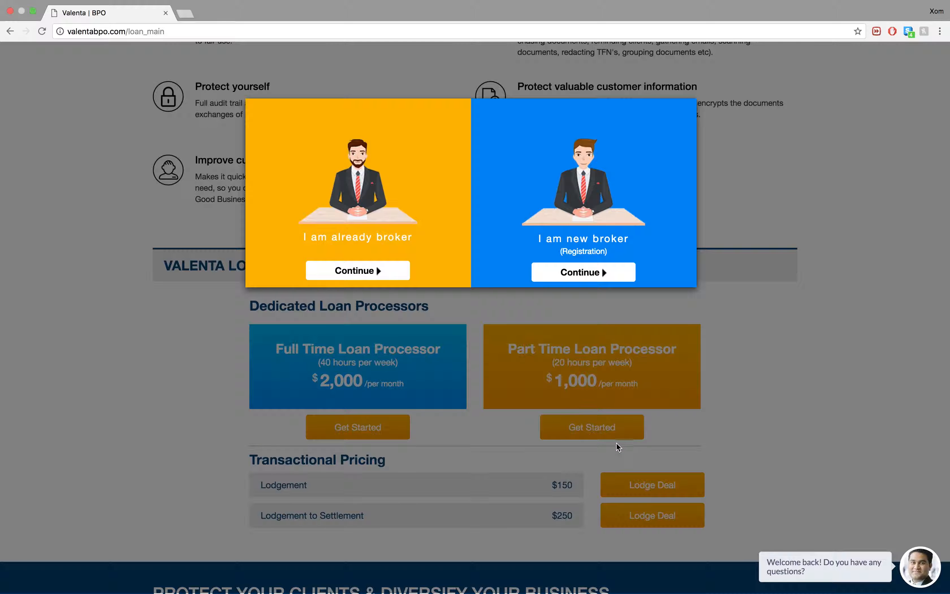
left_click(582, 272)
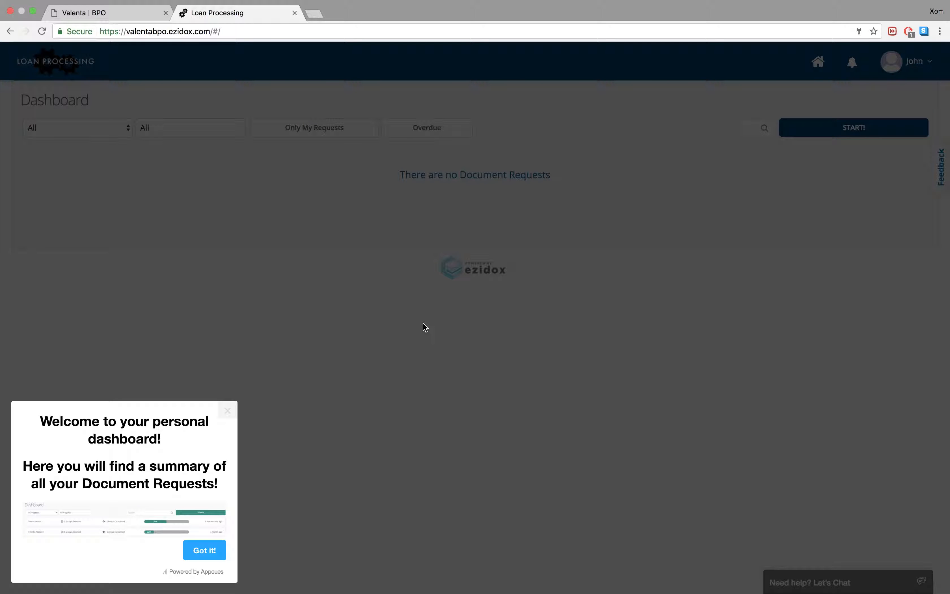
Step: Dismiss the 'Got it!' welcome tooltip on the empty dashboard
left_click(205, 550)
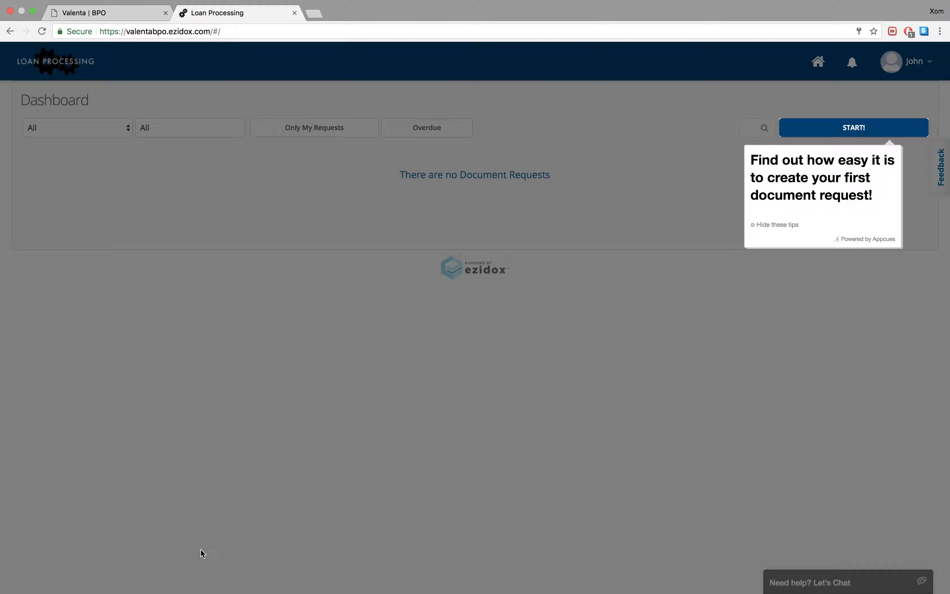
mouse_move(873, 132)
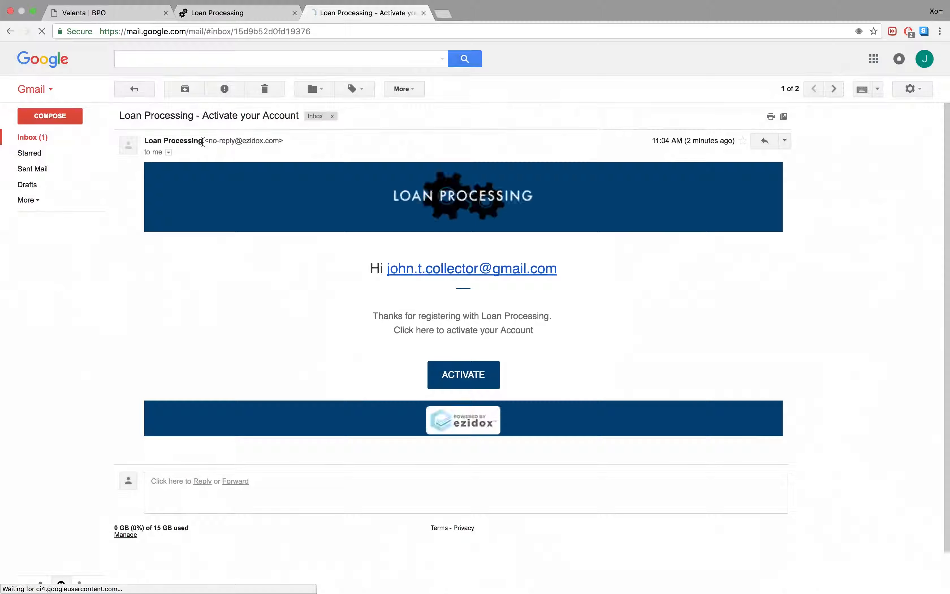
Step: Activate the Loan Processing account via the ACTIVATE button in the confirmation email
left_click(464, 374)
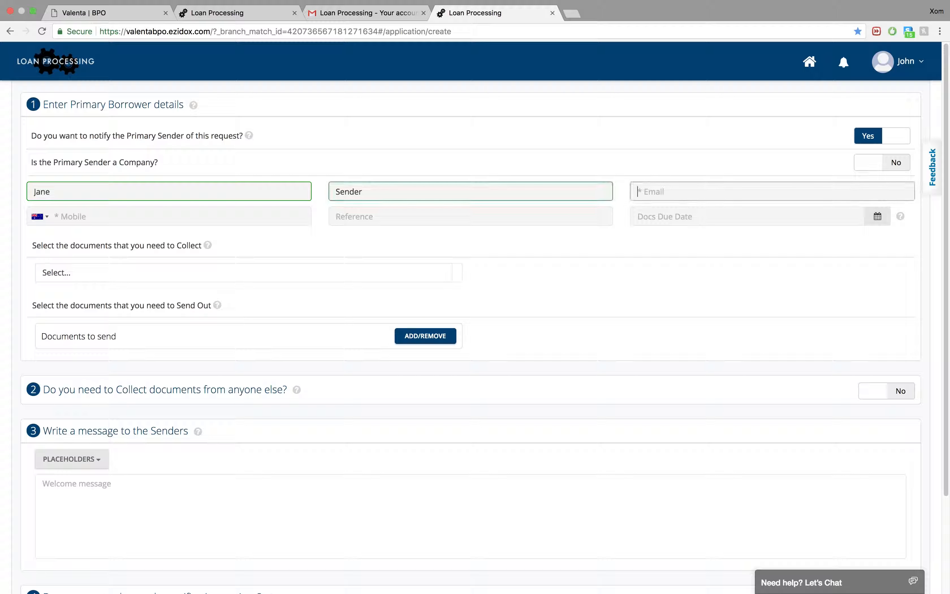
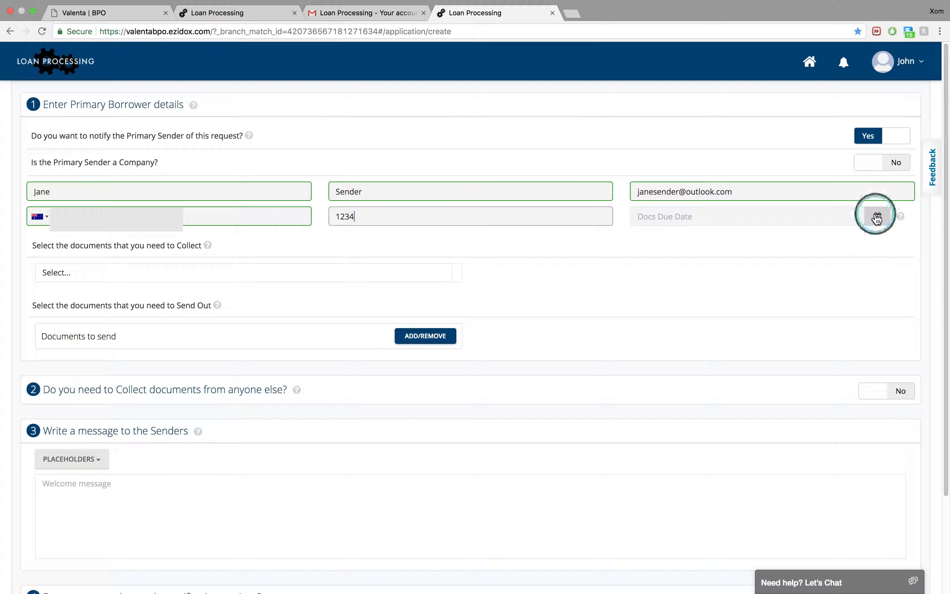
left_click(876, 216)
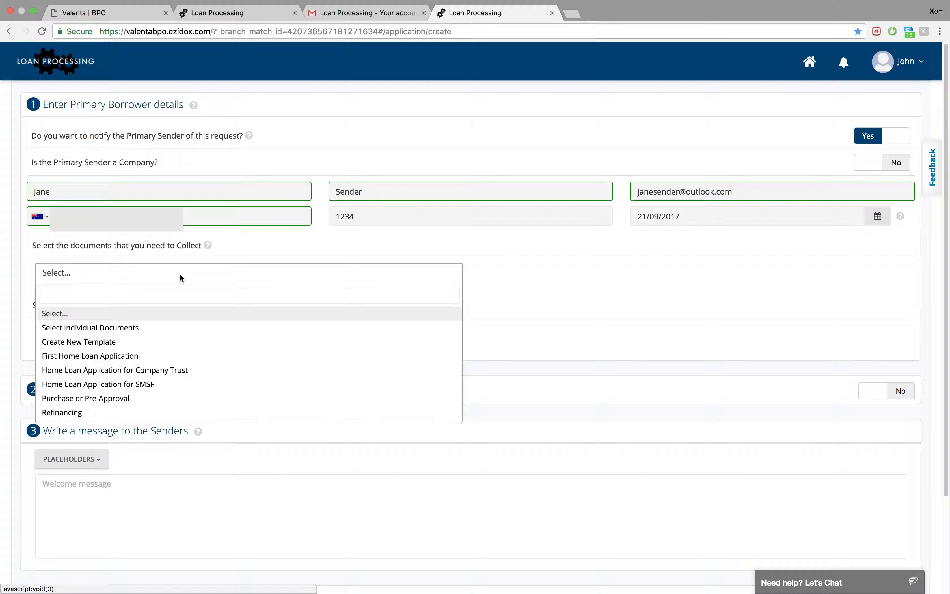
mouse_move(160, 338)
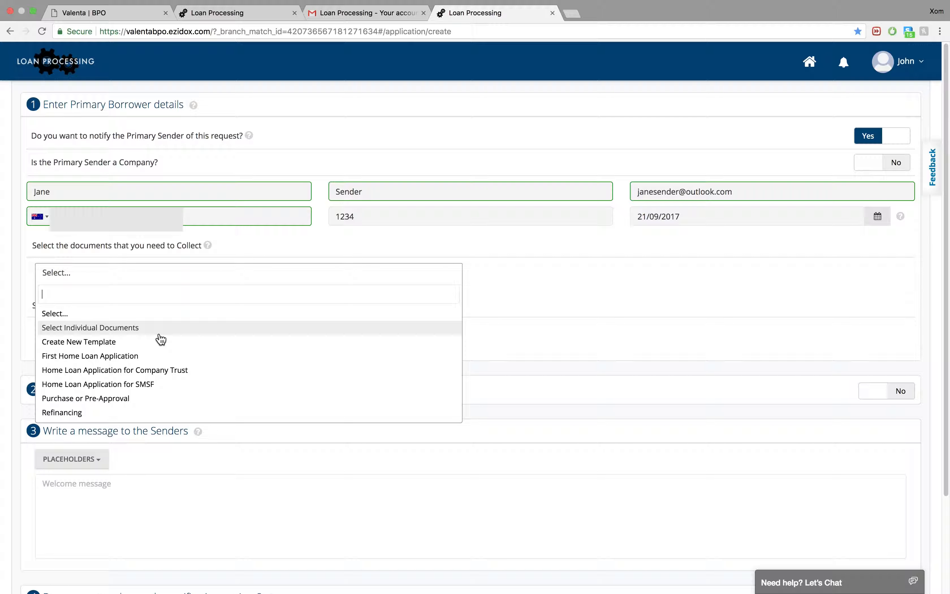
Step: Try individual document selection, then collect documents with the First Home Loan Application template
left_click(89, 327)
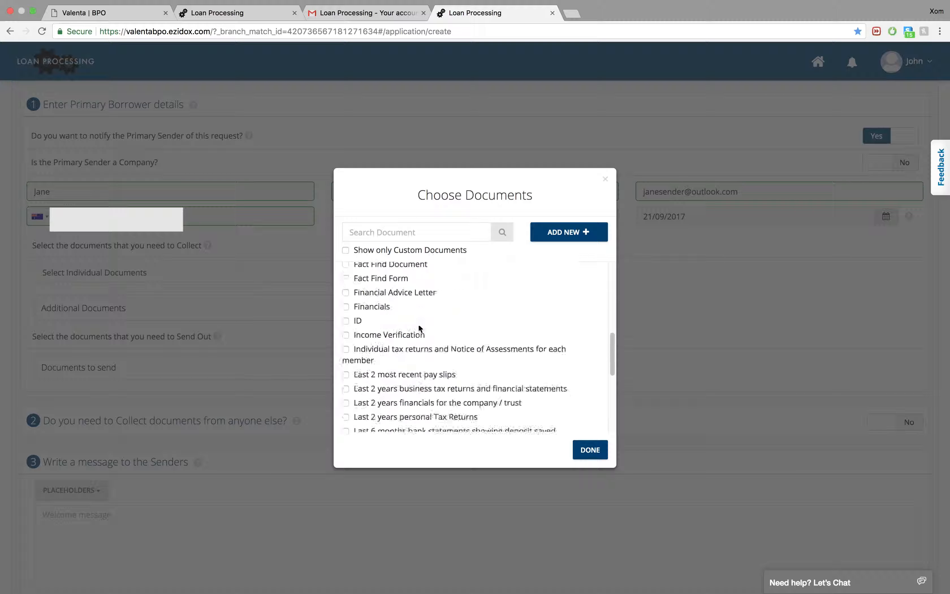
left_click(588, 450)
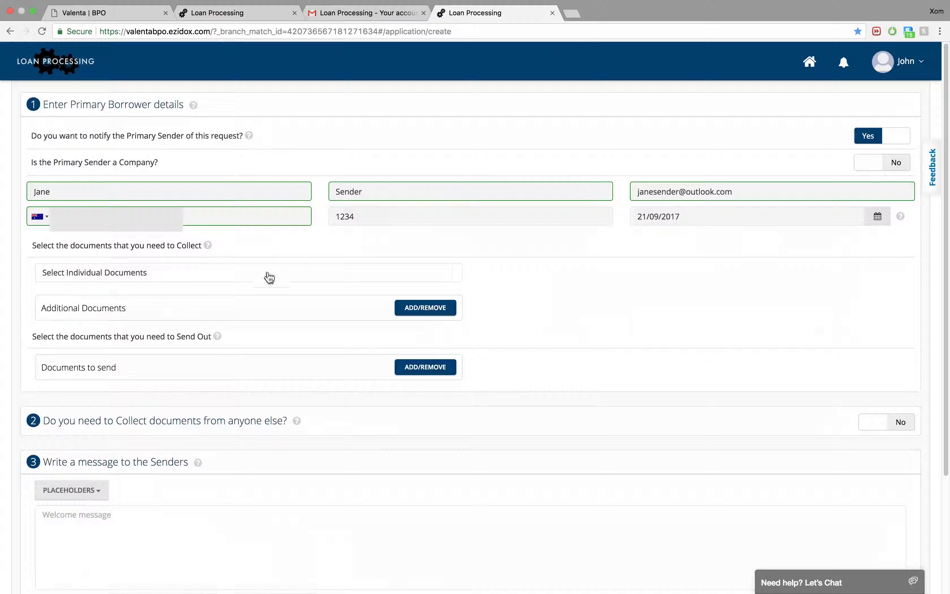
left_click(242, 272)
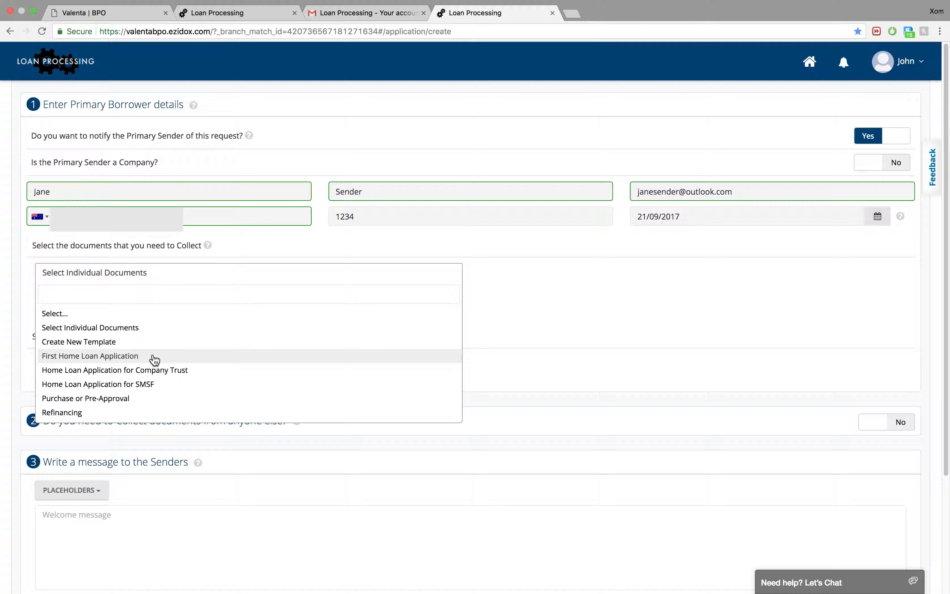
left_click(90, 356)
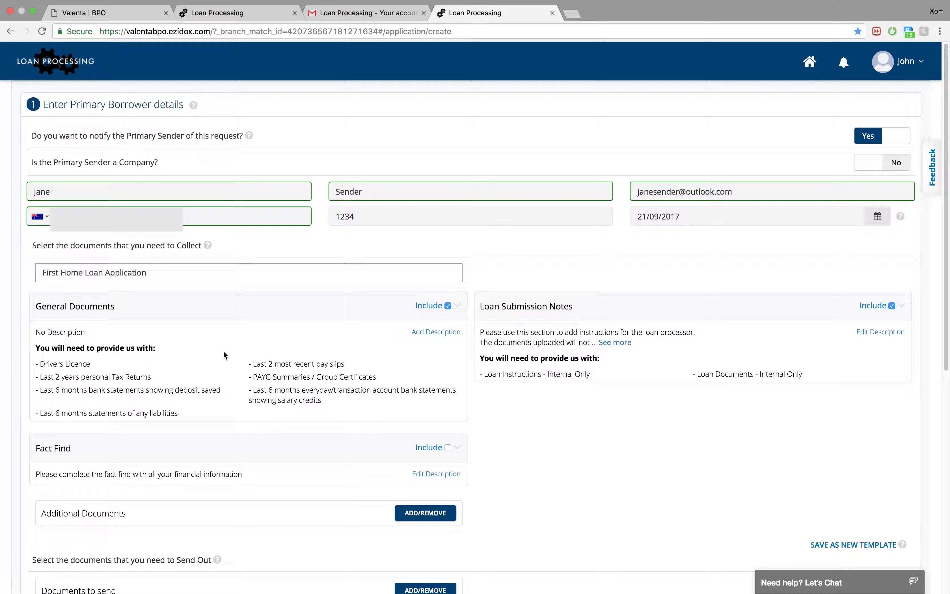
mouse_move(614, 342)
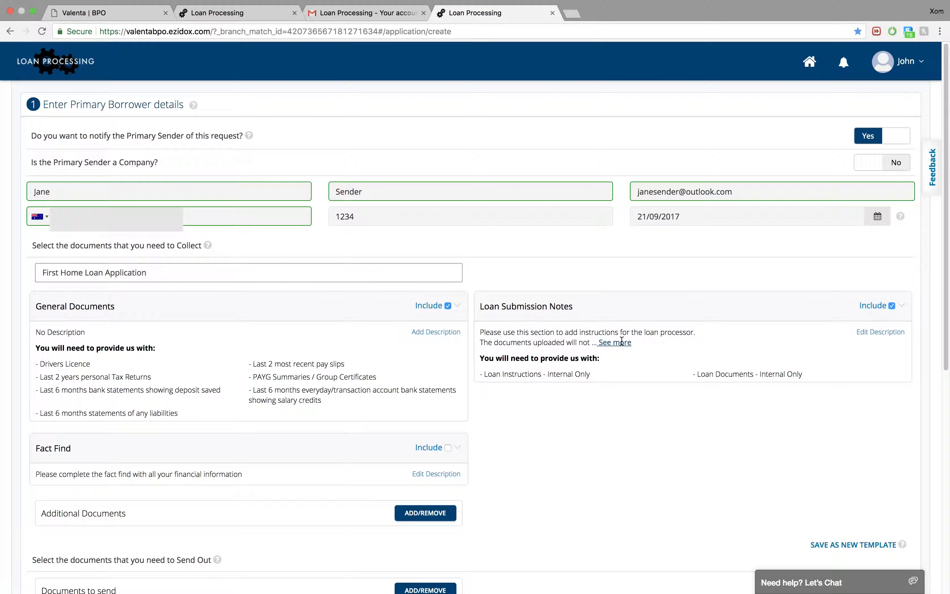
Step: Expand the Loan Submission Notes description via 'See more'
left_click(613, 342)
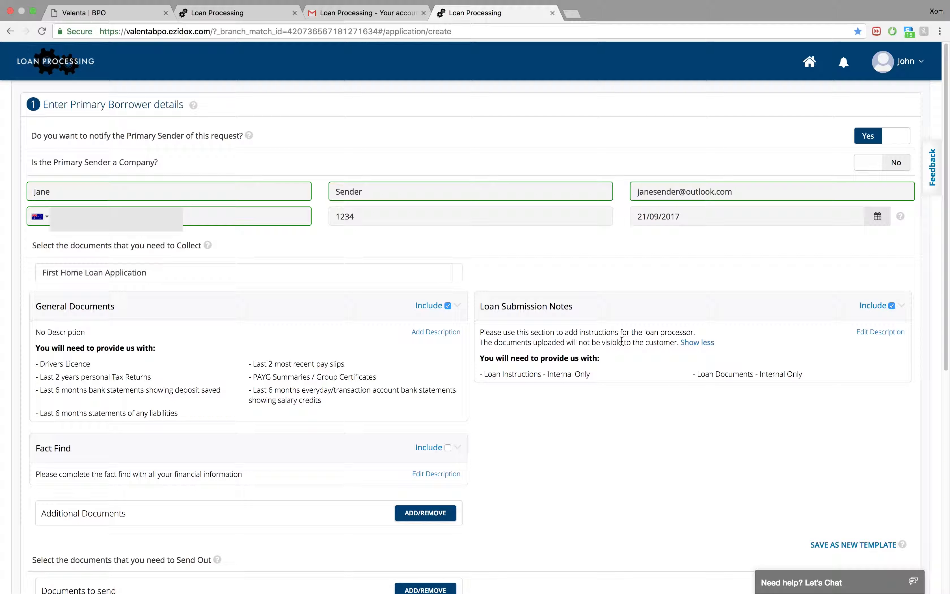
mouse_move(495, 324)
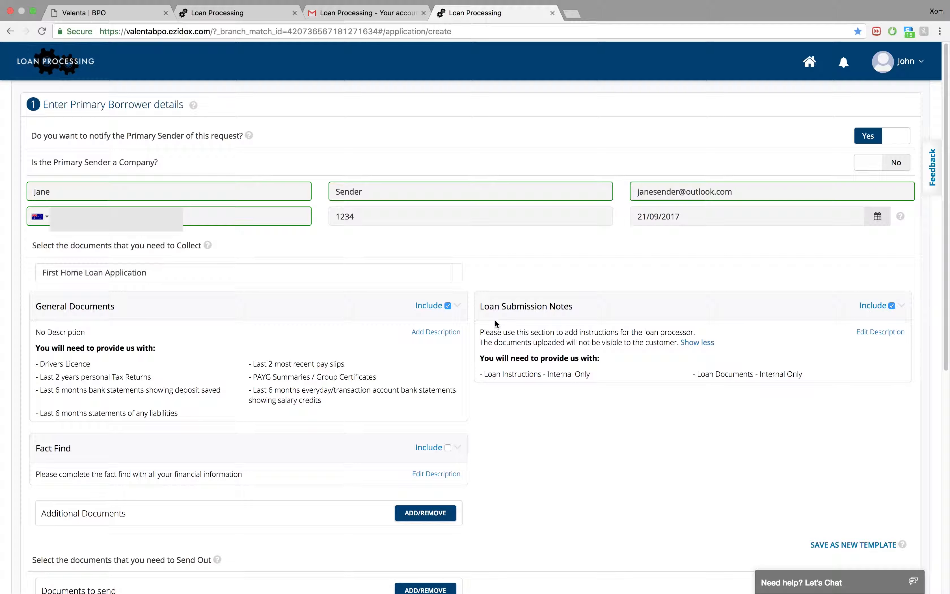
mouse_move(327, 431)
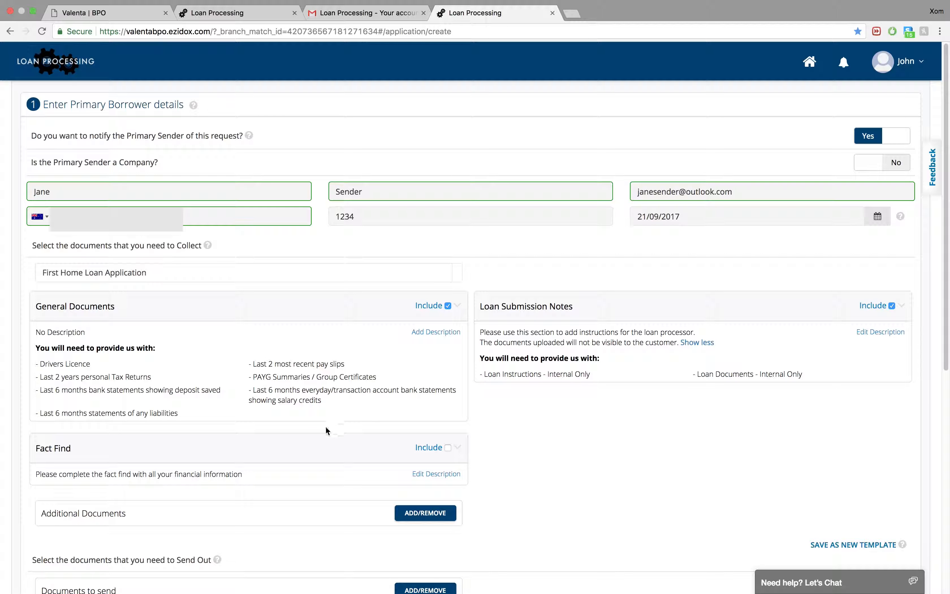
Step: Add the Fact Find Form under Additional Documents
scroll("down", 3)
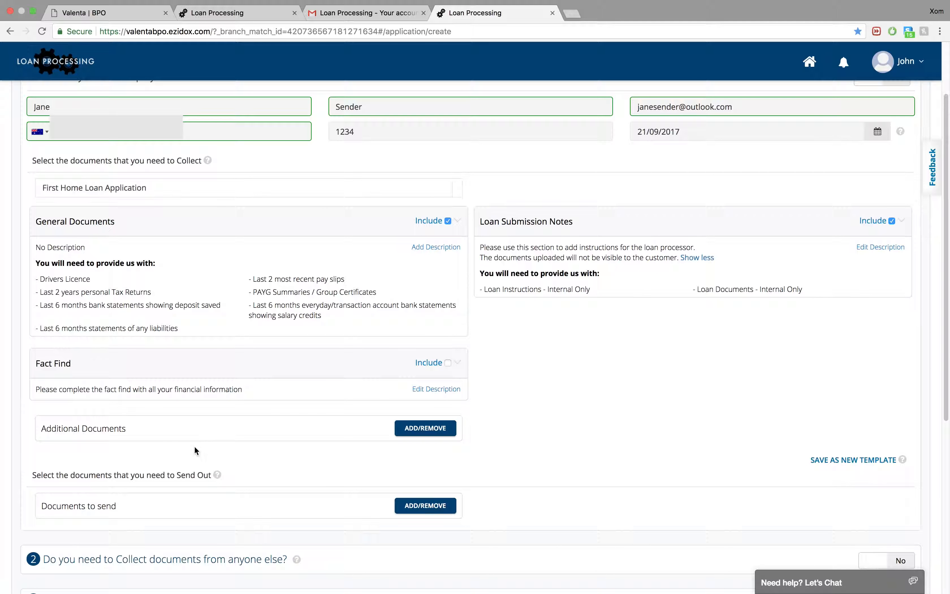
left_click(425, 428)
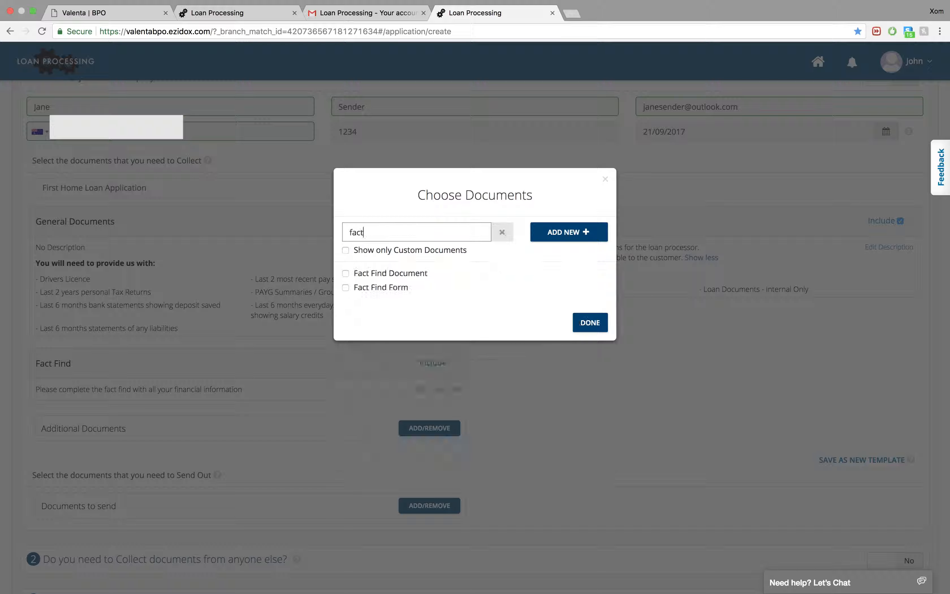
left_click(588, 322)
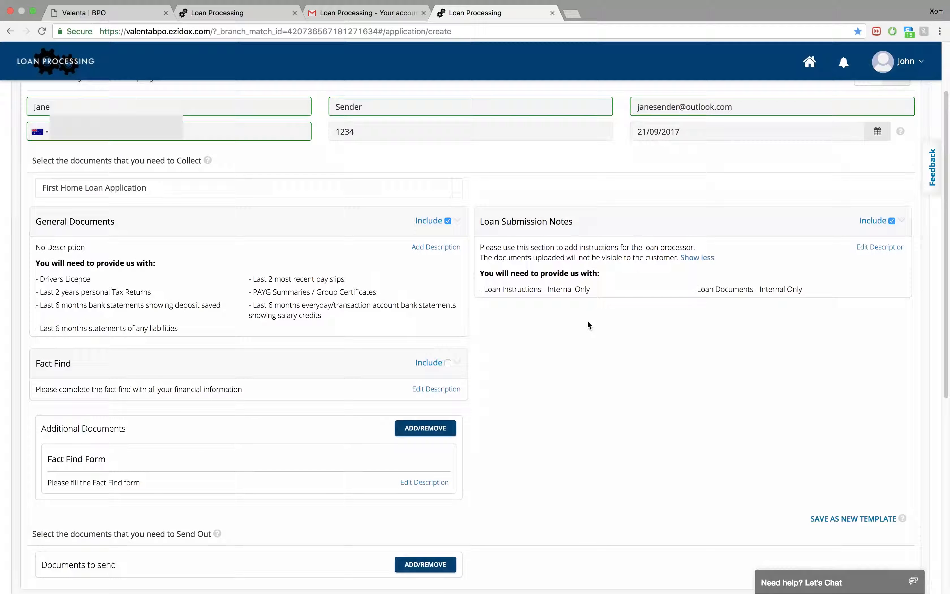
mouse_move(426, 427)
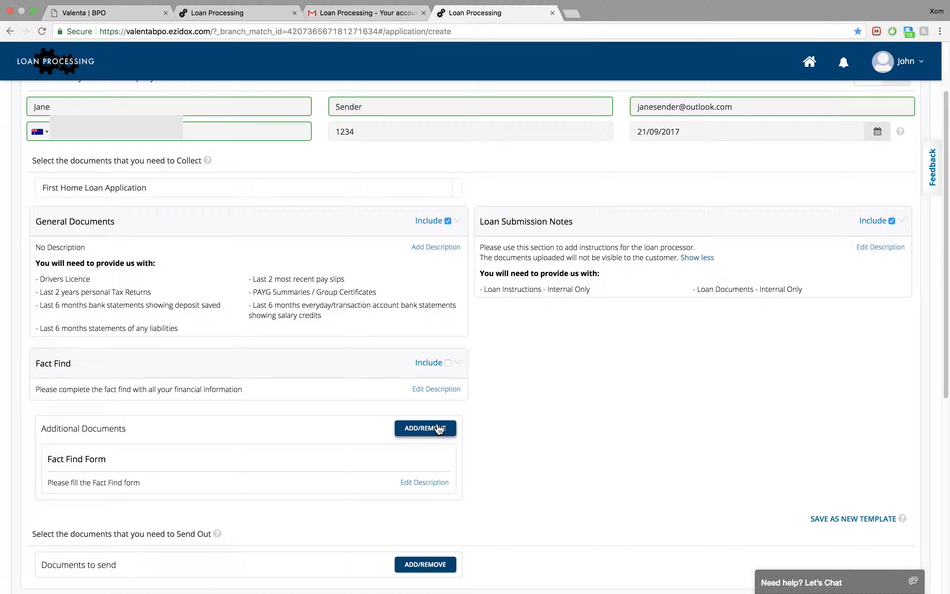
Step: Create and save custom document 'Custom Document Test' linked to the Bankstatements.com.au integration
left_click(425, 429)
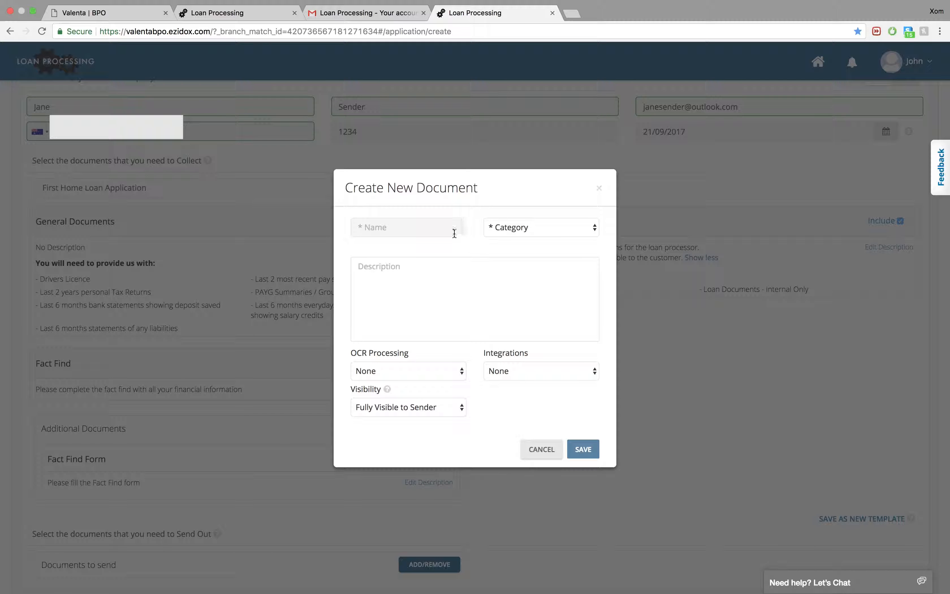
type("Custom Document")
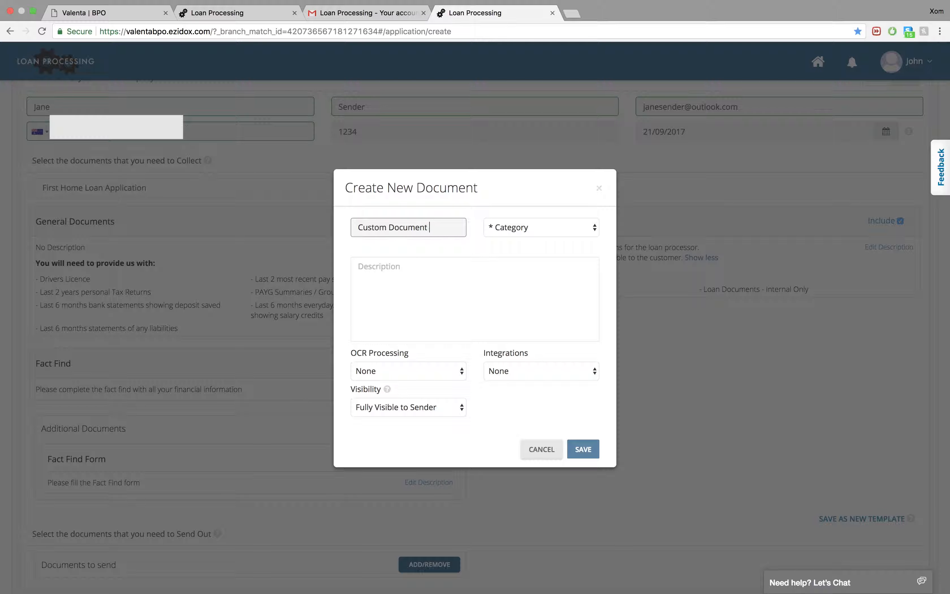
type("Test")
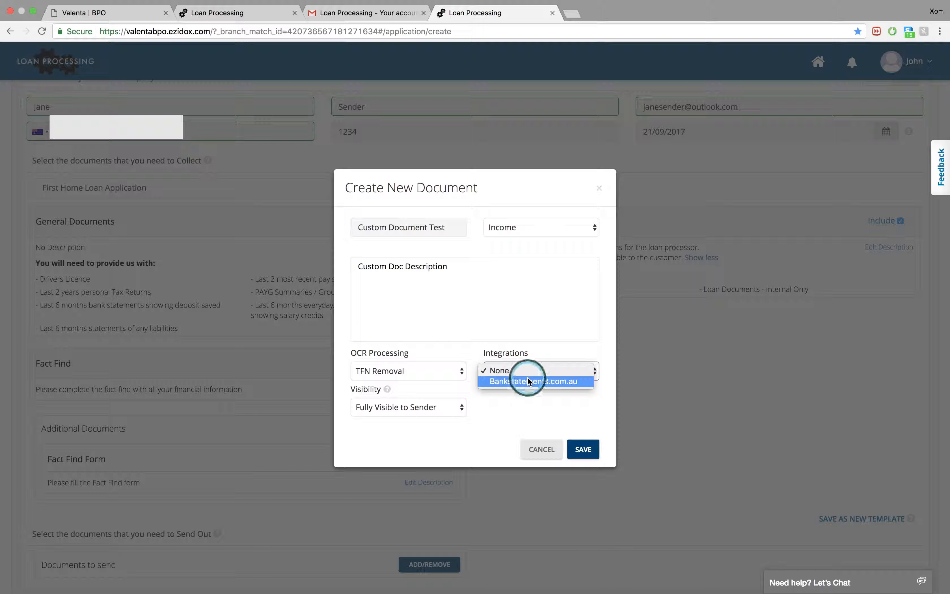
left_click(532, 381)
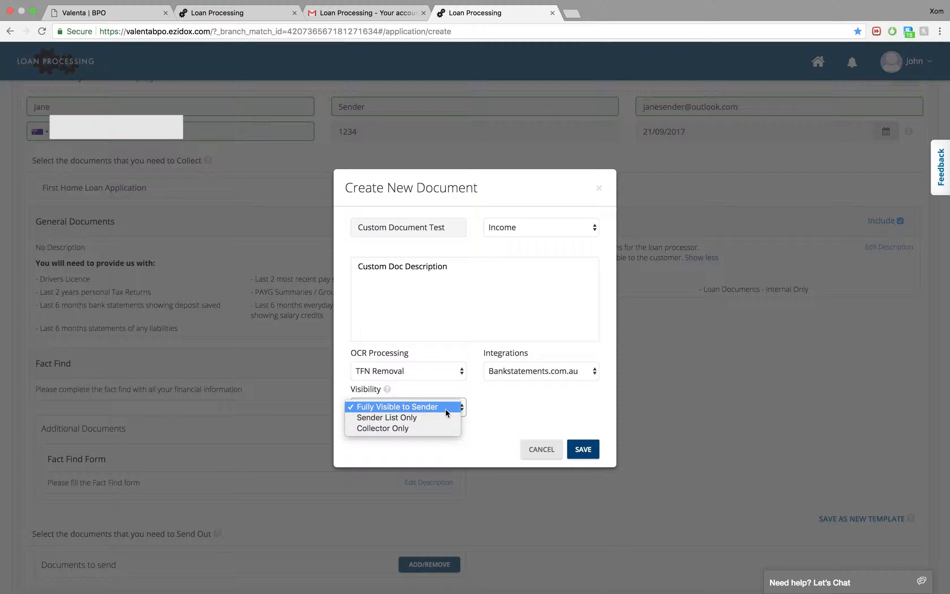
left_click(583, 449)
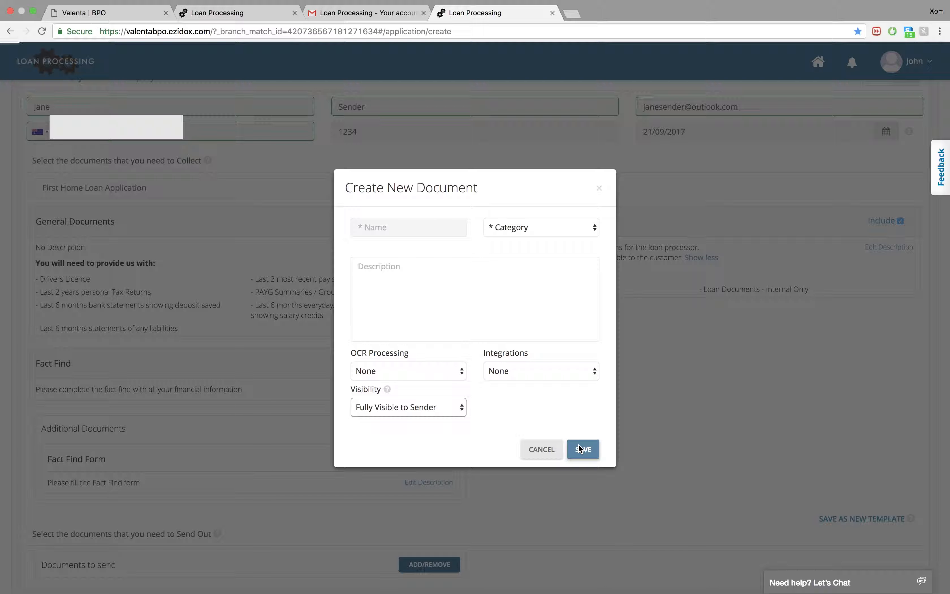
left_click(583, 449)
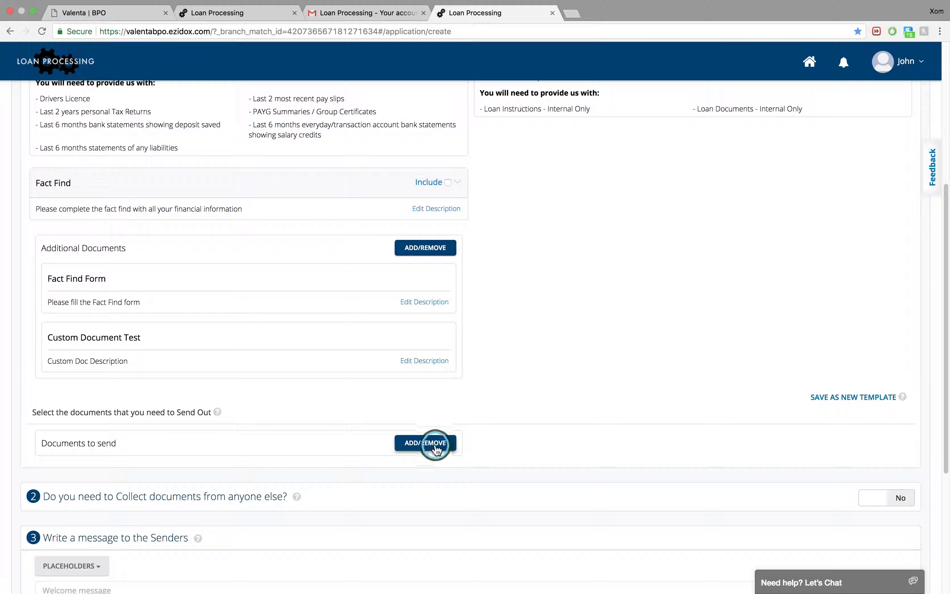
Step: Create a 'Credit Guide' document to send and attach the credit guide file from the device
left_click(425, 443)
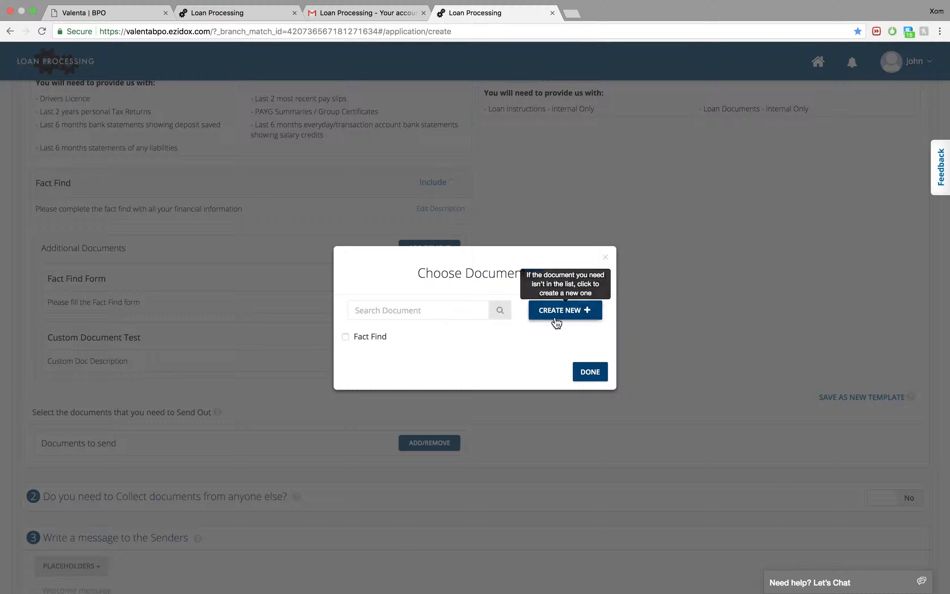
left_click(565, 310)
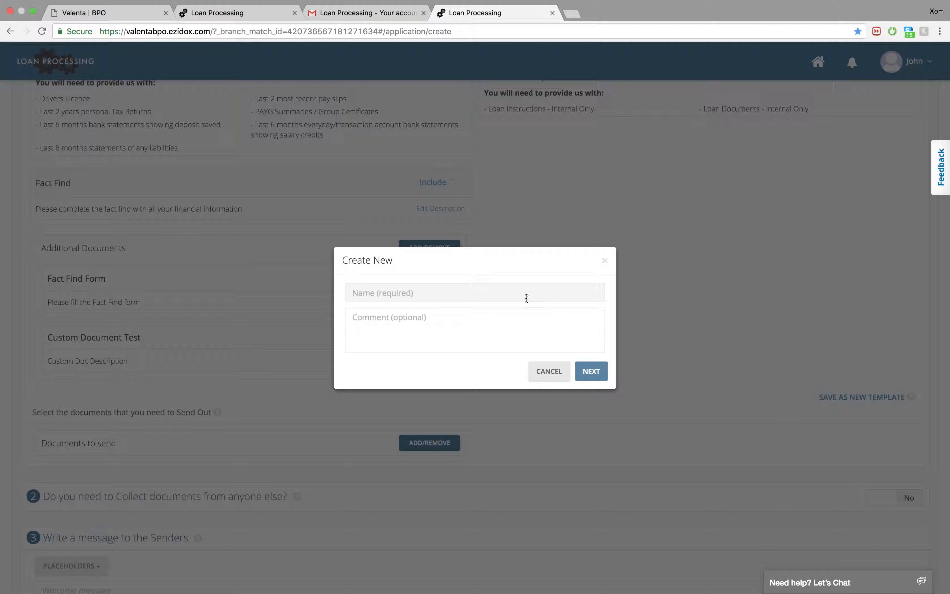
type("Credit Guide")
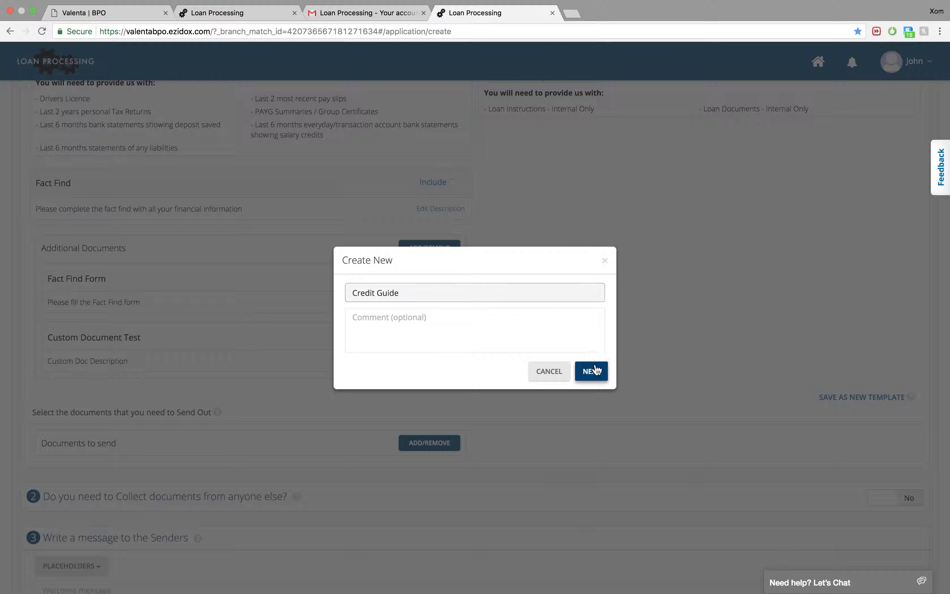
left_click(591, 371)
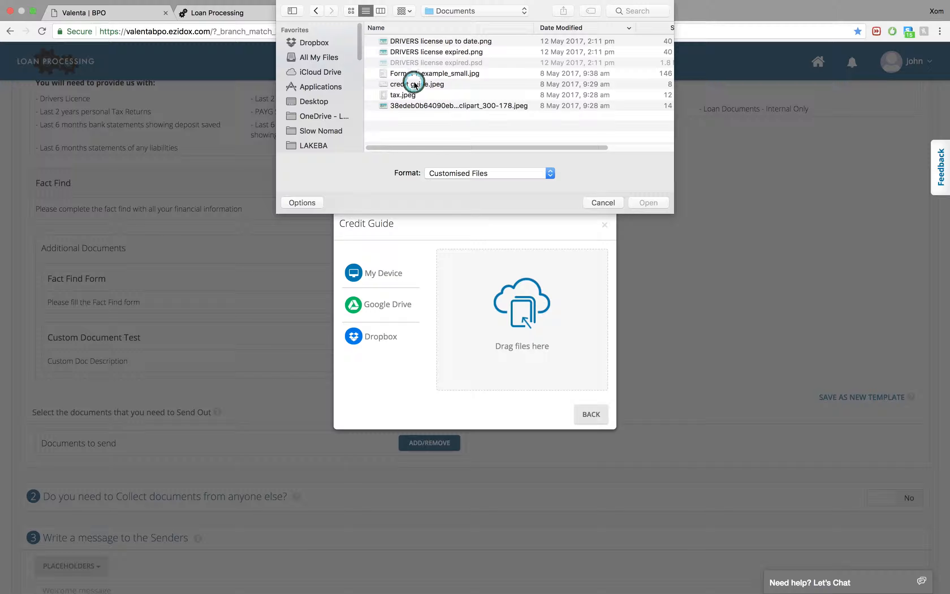
left_click(648, 202)
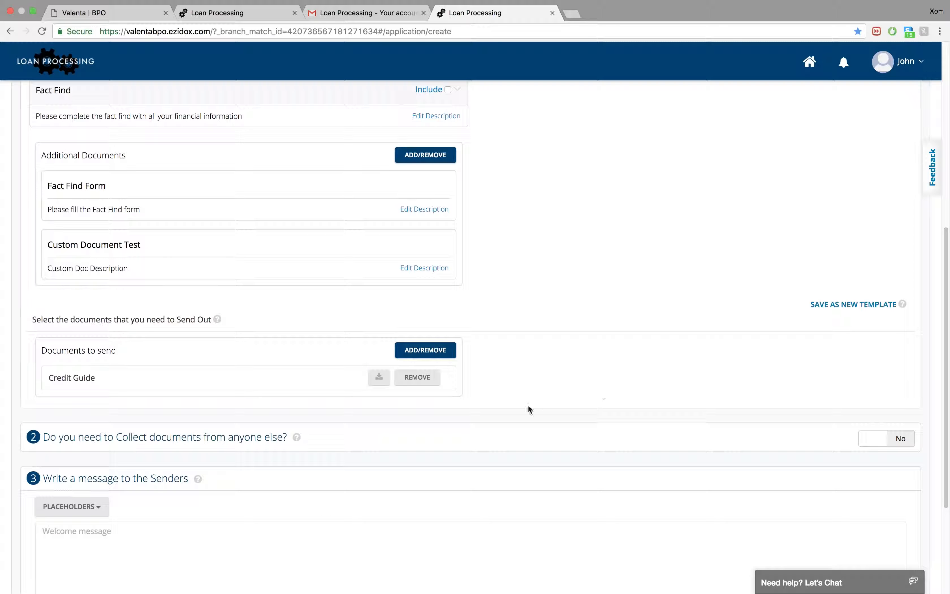
type("Hello Jane,")
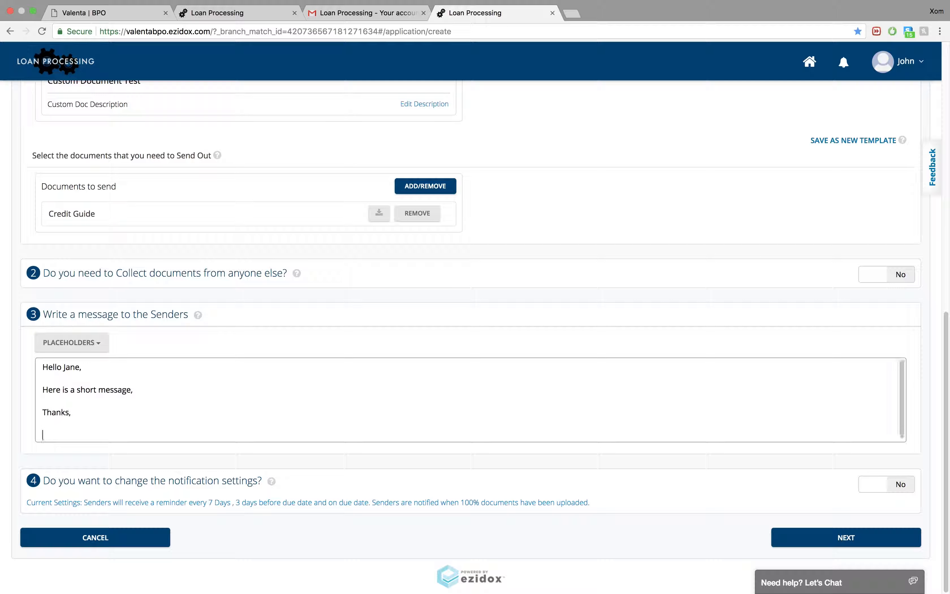
Step: Write the welcome message to Jane signed John and continue to the request summary
type("John")
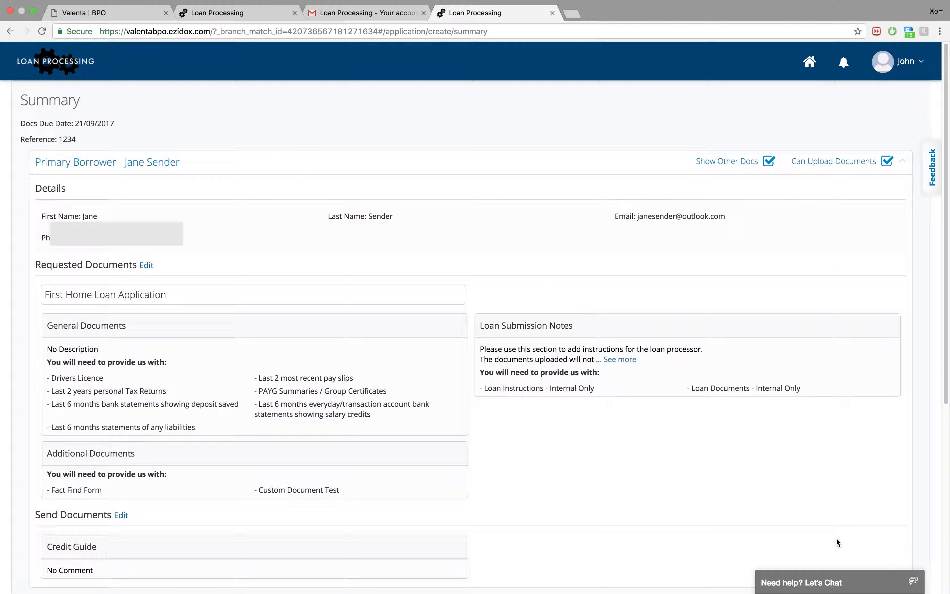
scroll("down", 3)
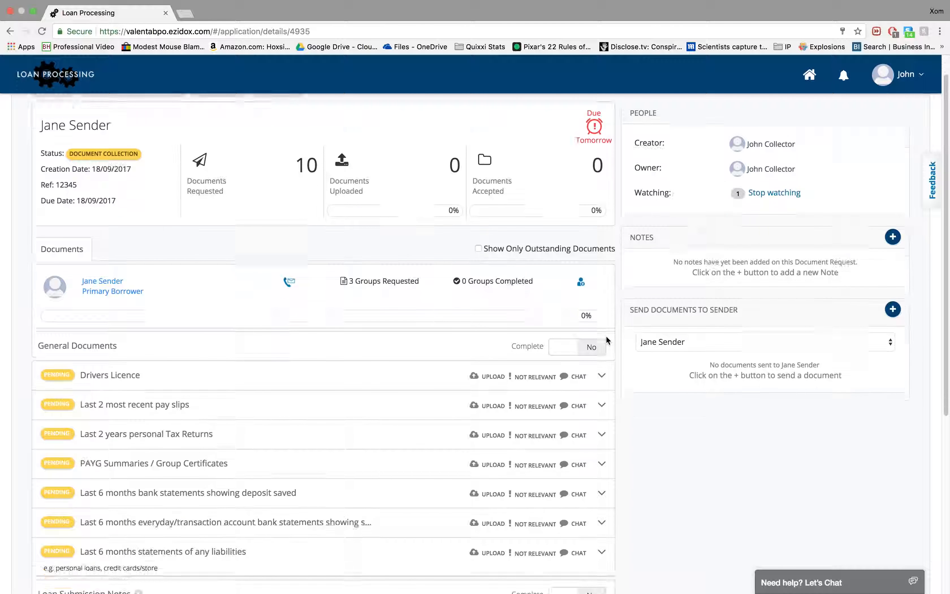
Step: Scroll Jane Sender's request details until the Direct Upload From Your Bank prompt appears
scroll("down", 3)
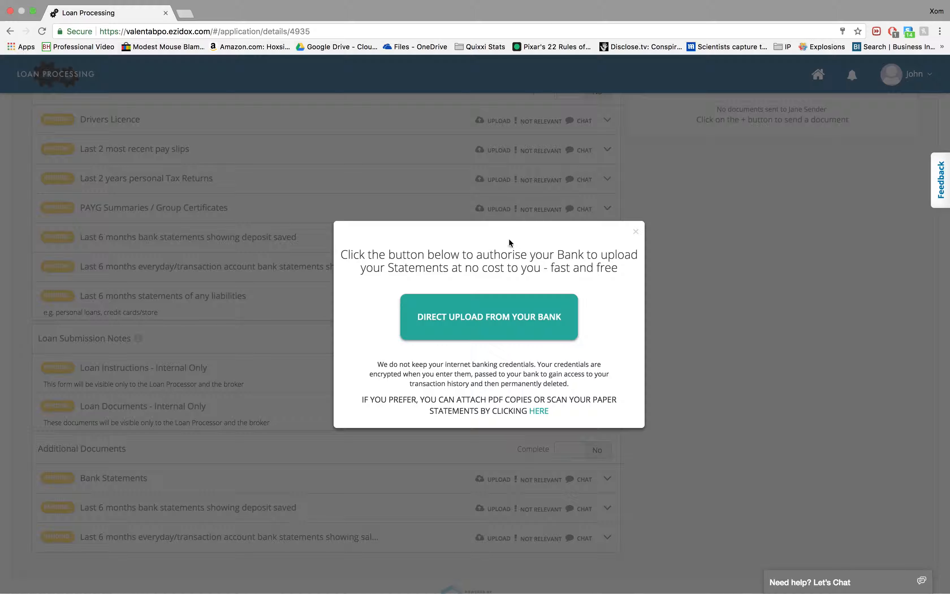
Step: Start a direct bank statement upload, agree to the terms, and choose Westpac as the bank
left_click(488, 316)
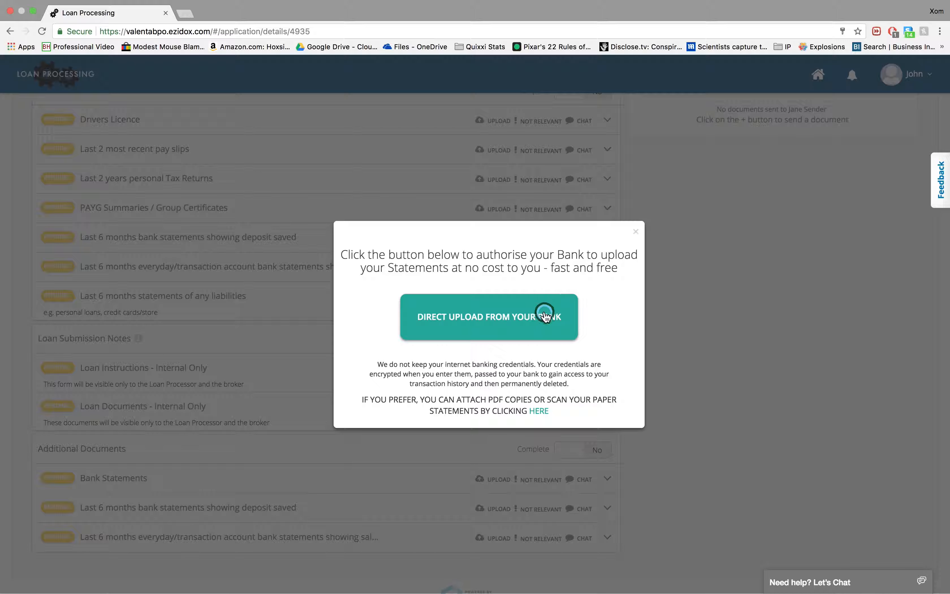
left_click(489, 316)
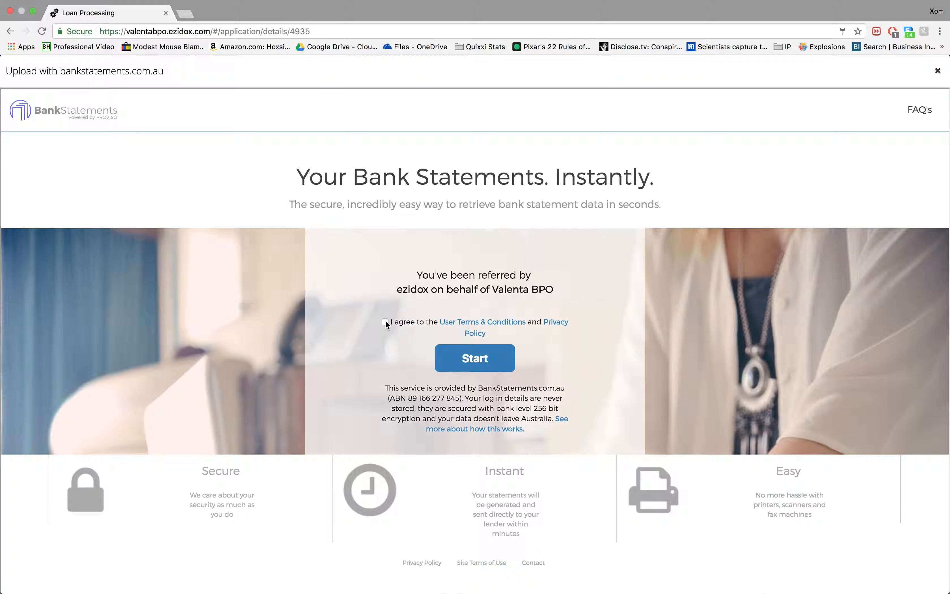
left_click(474, 357)
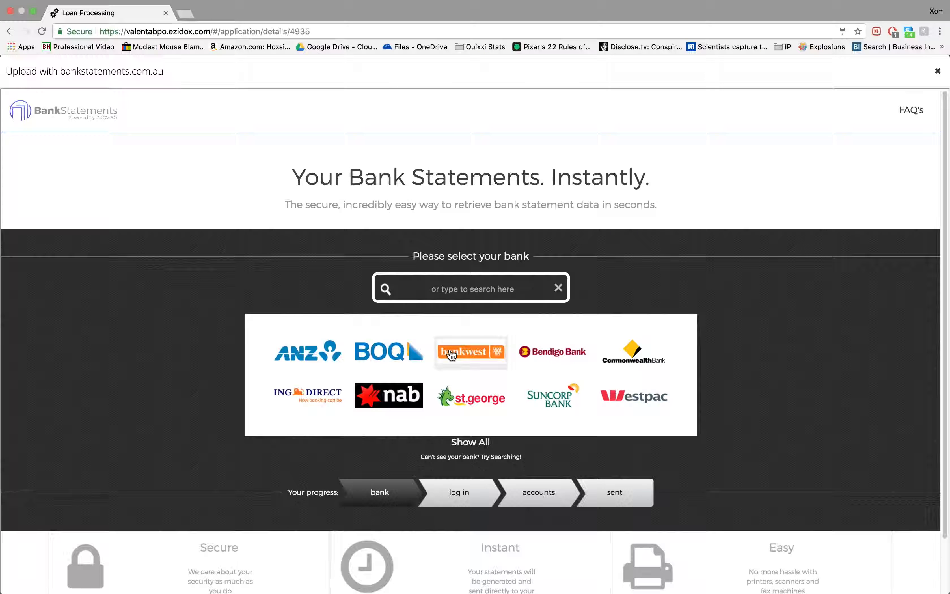
mouse_move(634, 396)
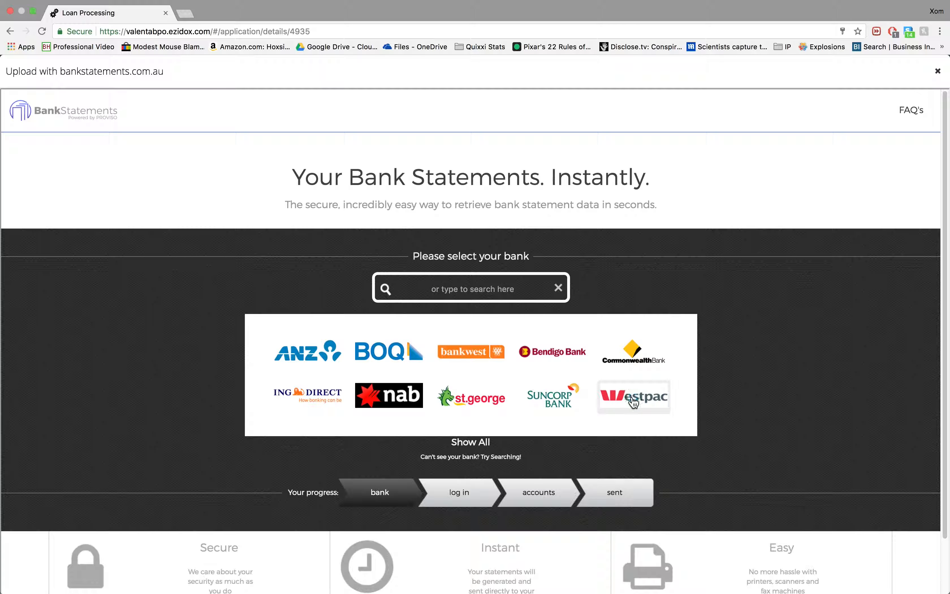
left_click(633, 397)
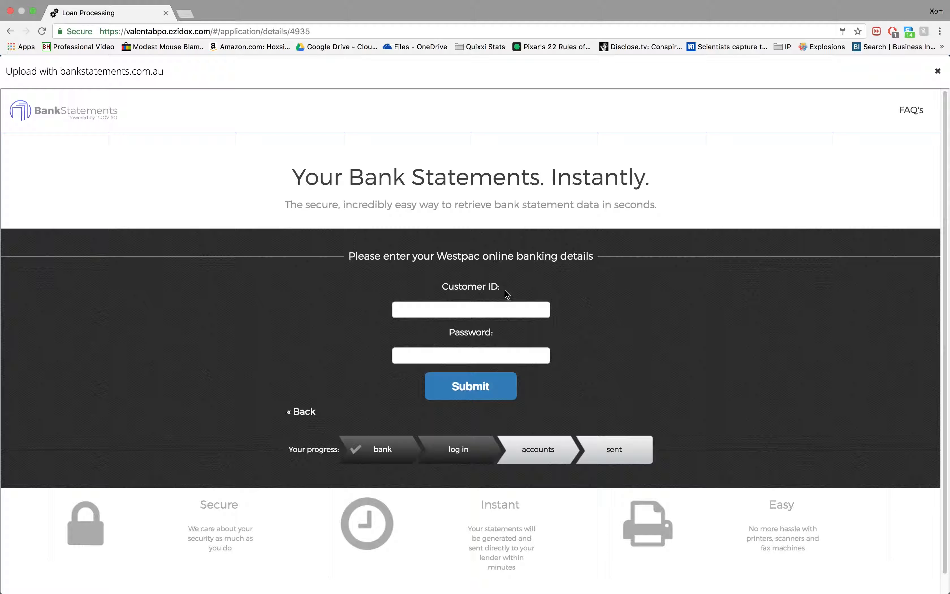
left_click(496, 12)
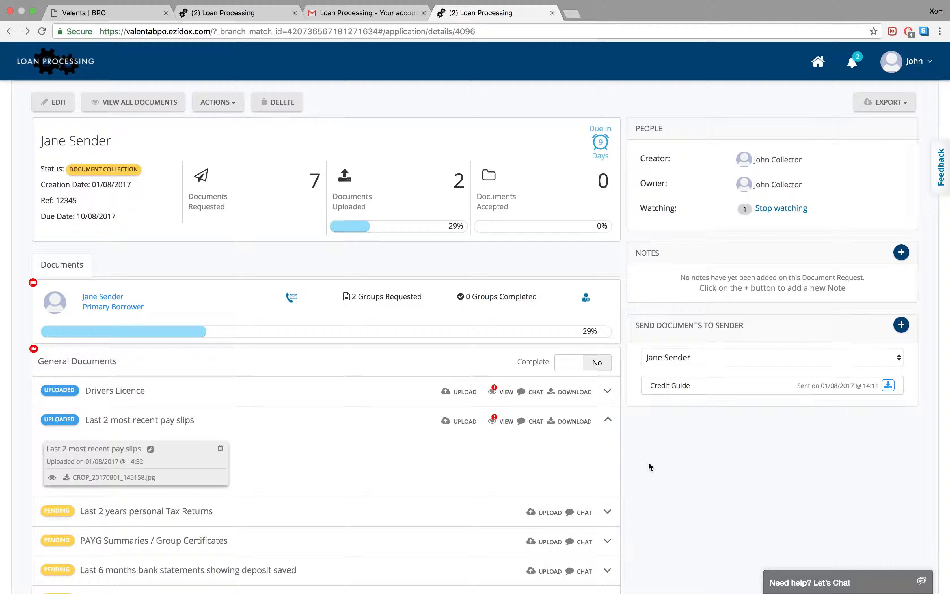
Step: From the upload notifications, view Jane's Drivers Licence and begin rejecting it
scroll("down", 3)
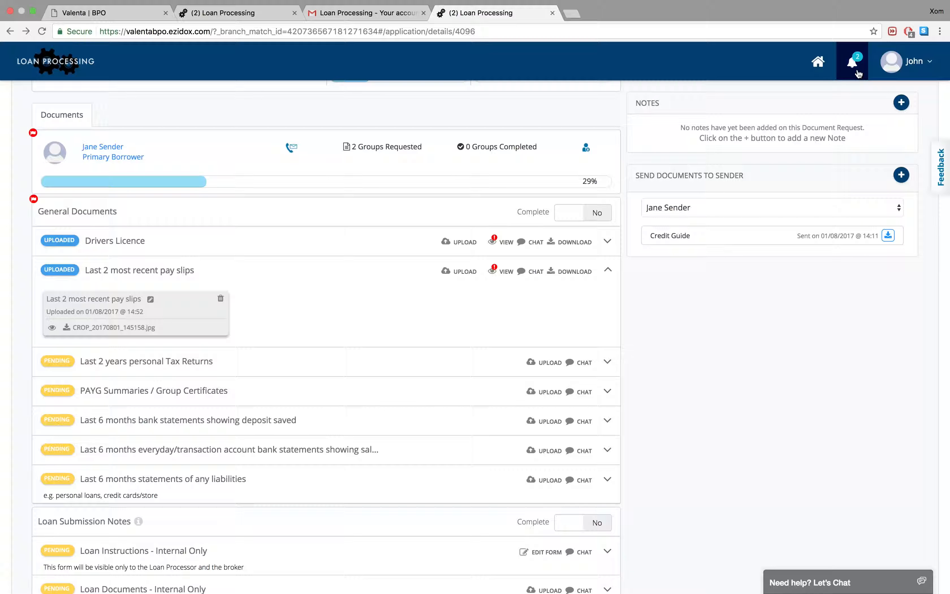
left_click(852, 61)
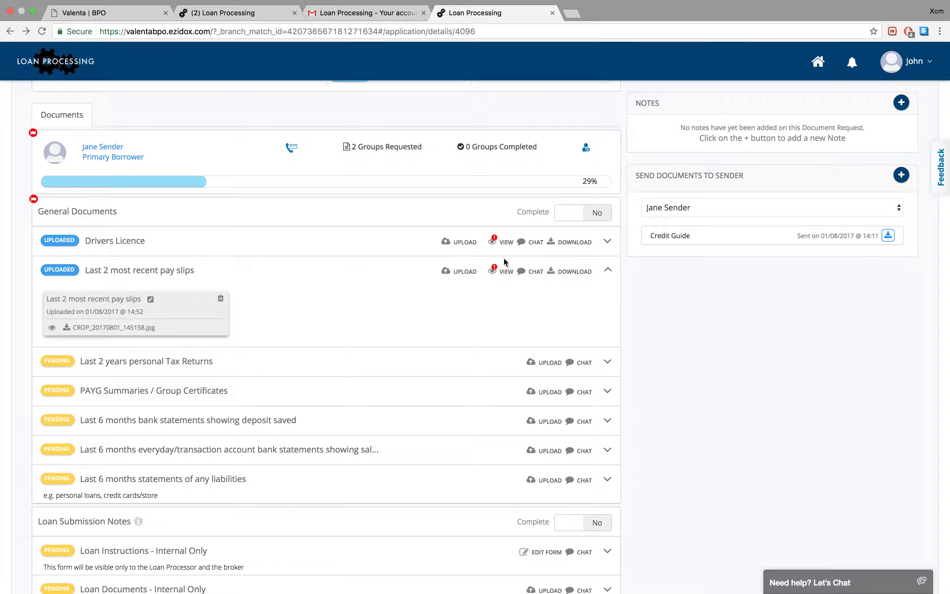
left_click(504, 242)
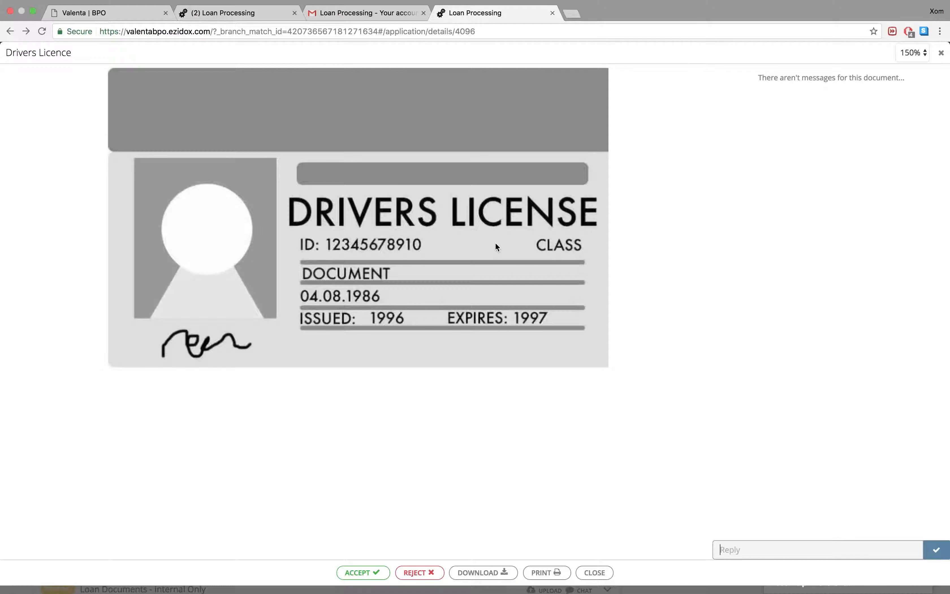
mouse_move(424, 569)
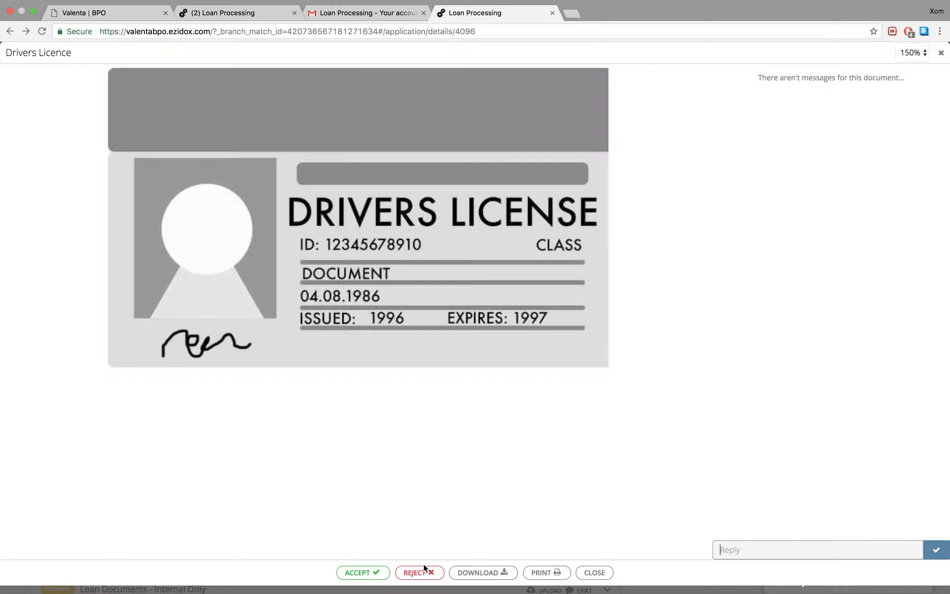
left_click(419, 572)
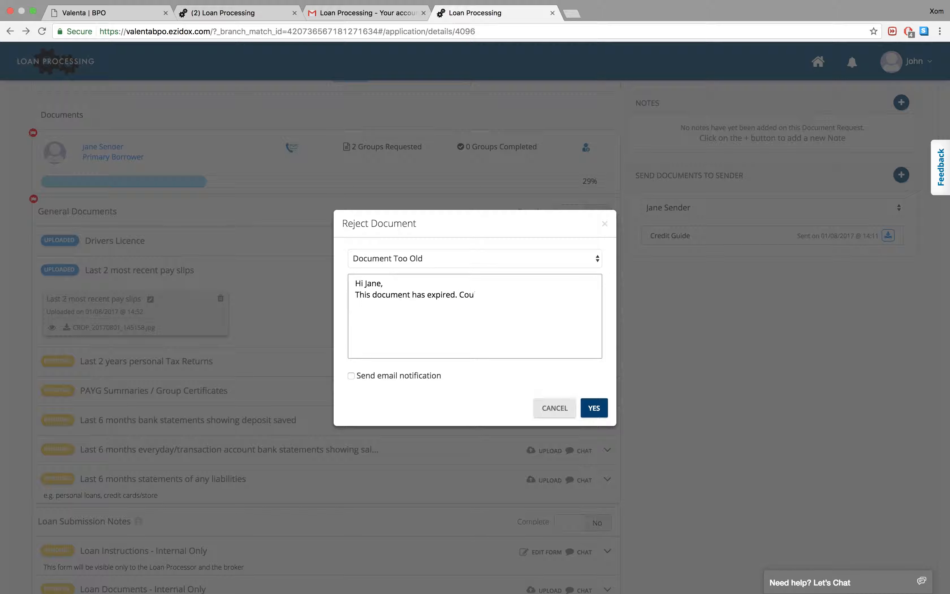
Step: Reject the licence as Document Too Old with the message asking for the up-to-date version
type("ld you please upload the up-to-date version? Thanks")
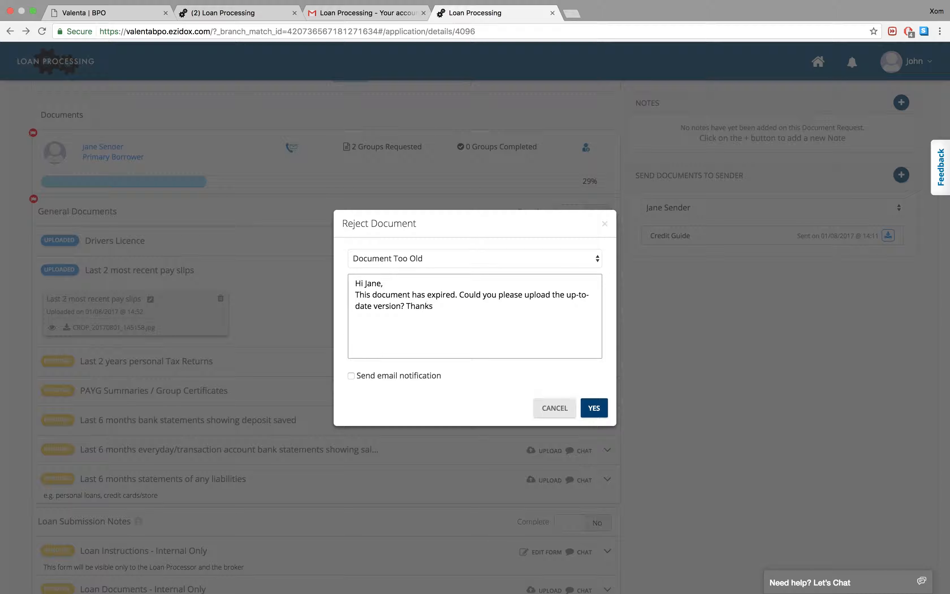
left_click(593, 408)
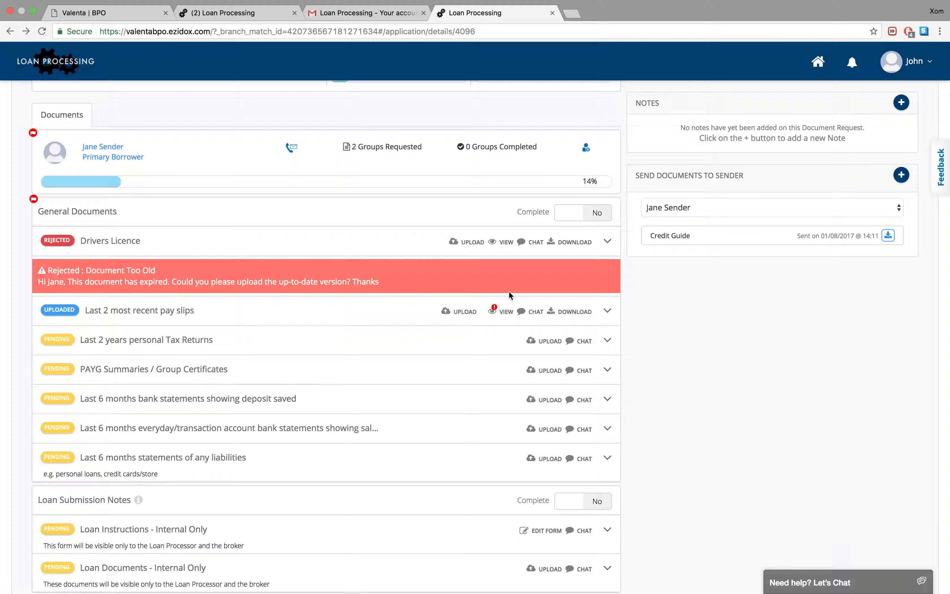
left_click(608, 240)
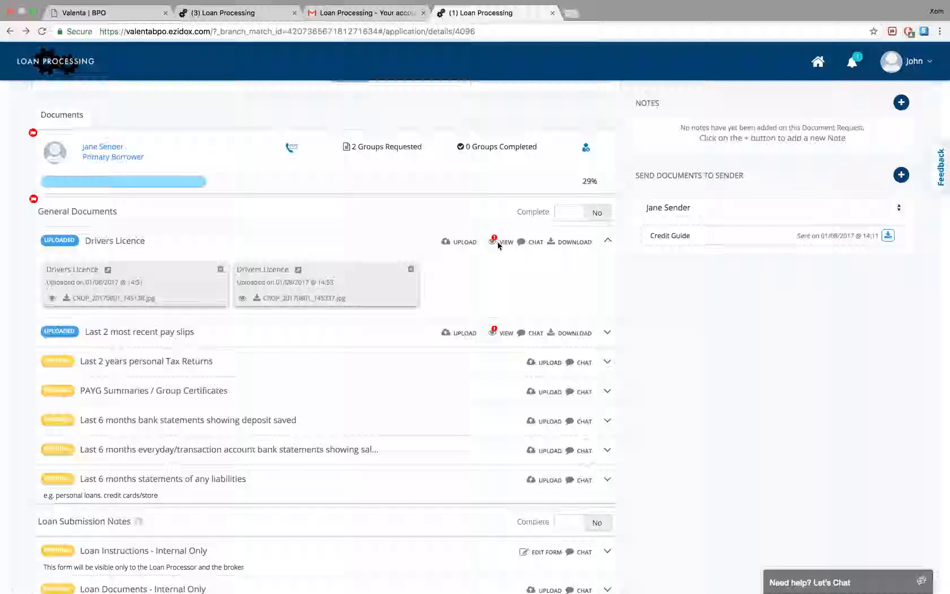
Step: Accept the re-uploaded Drivers Licence and return to the dashboard of requests
left_click(503, 243)
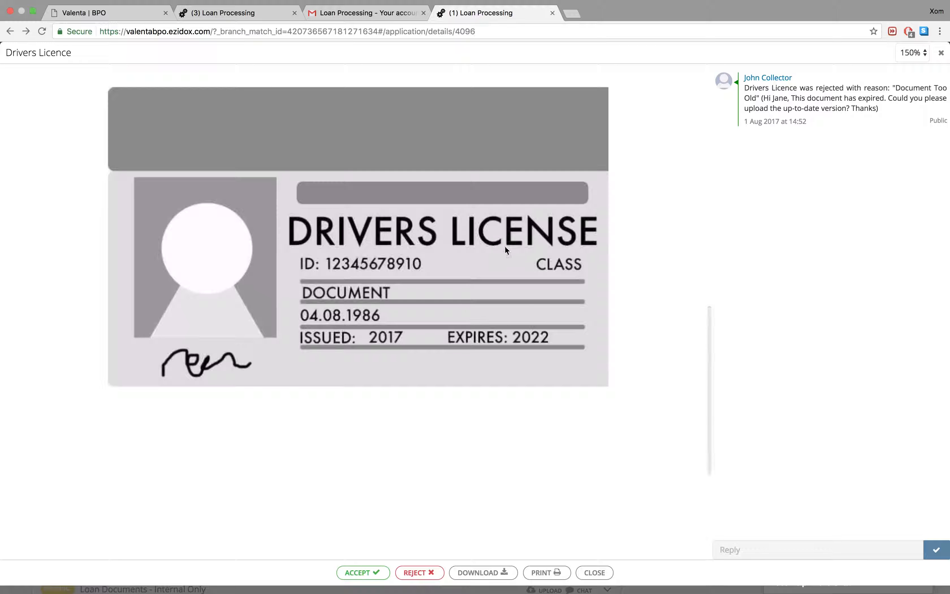
left_click(363, 572)
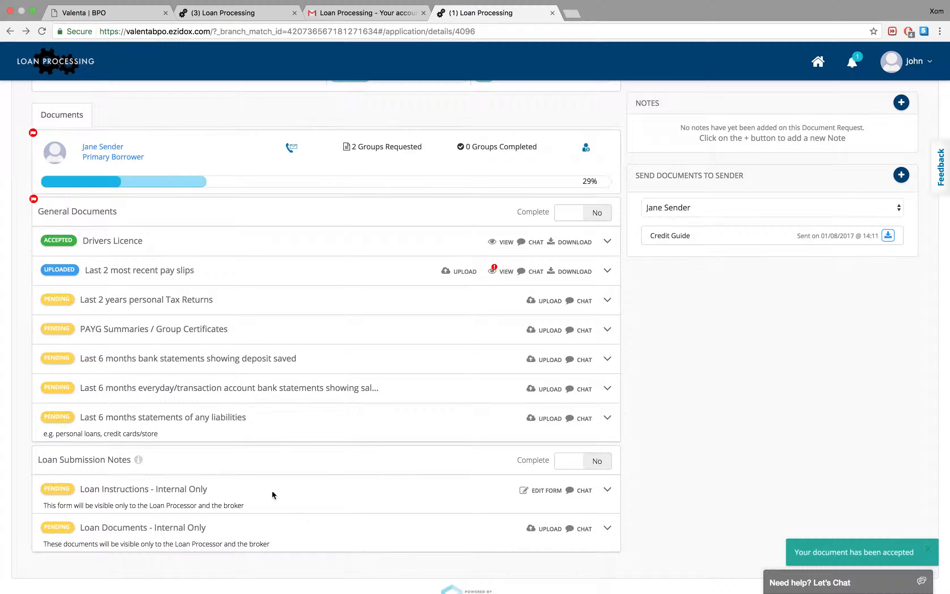
left_click(818, 62)
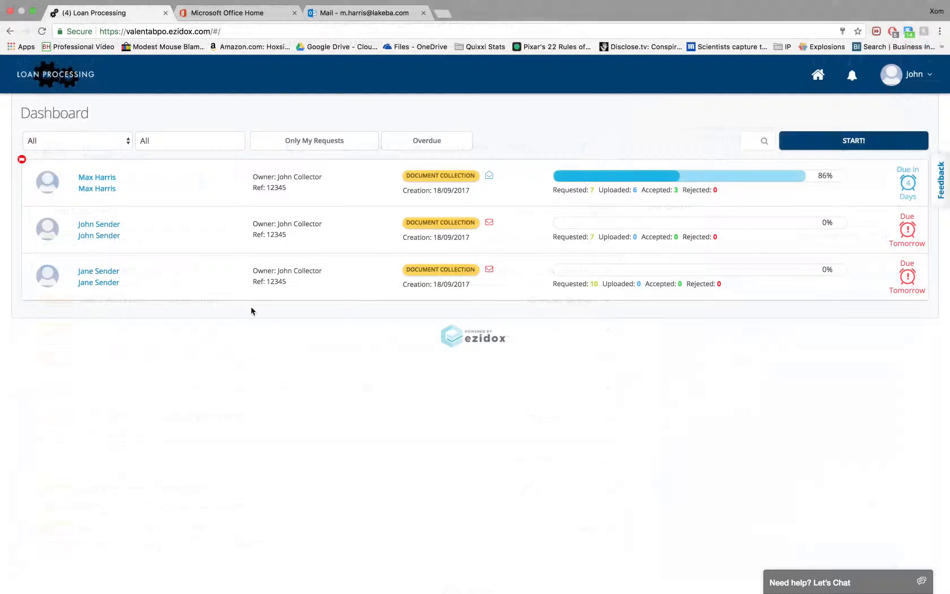
mouse_move(244, 307)
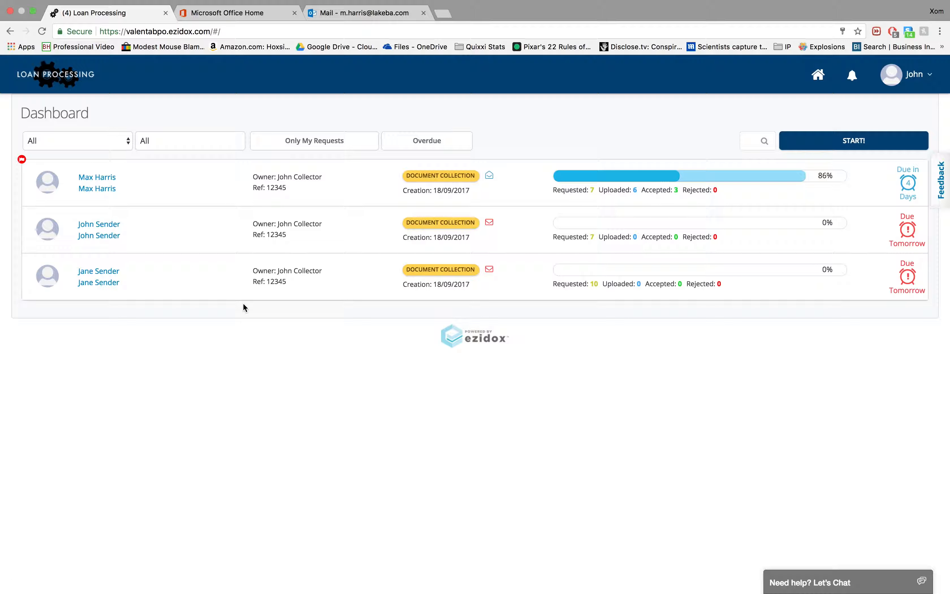
mouse_move(205, 295)
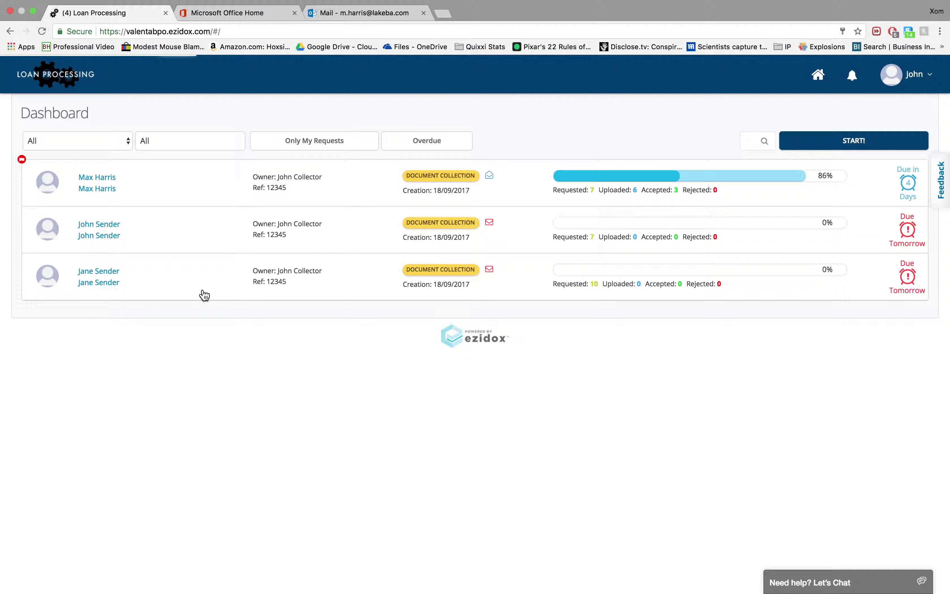
Step: Open Jane Sender's request details from the dashboard list
left_click(98, 271)
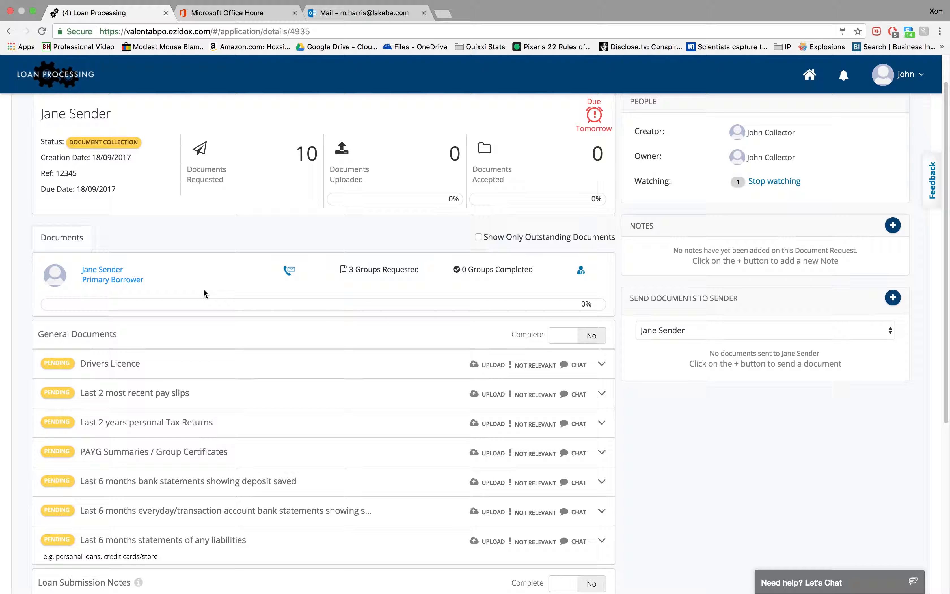